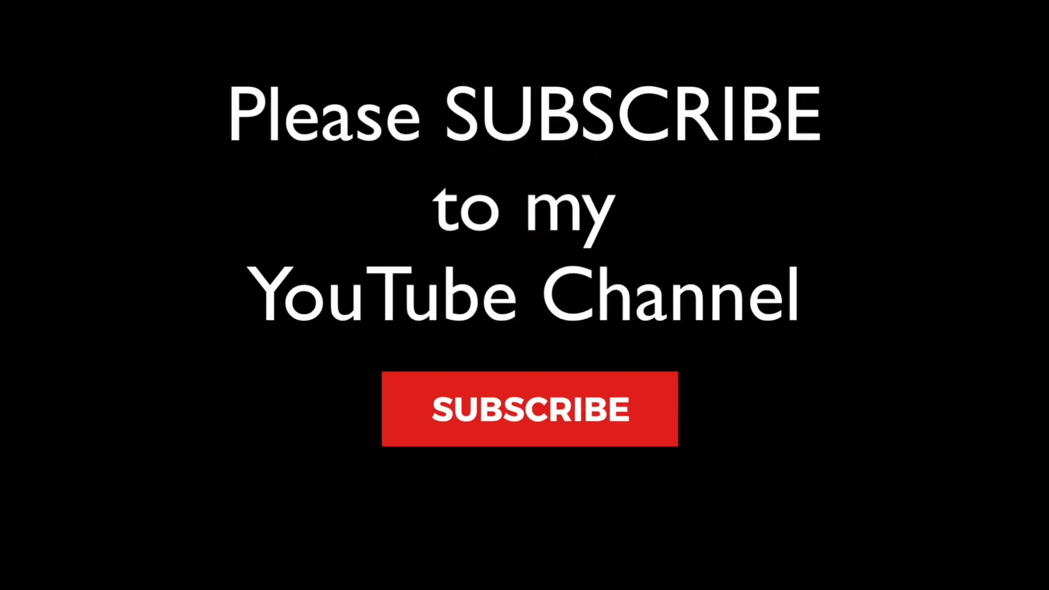
Step: Copy every develop setting from the first lighthouse photo, with all checkboxes included
{"action": "left_click", "coordinate": [530, 408]}
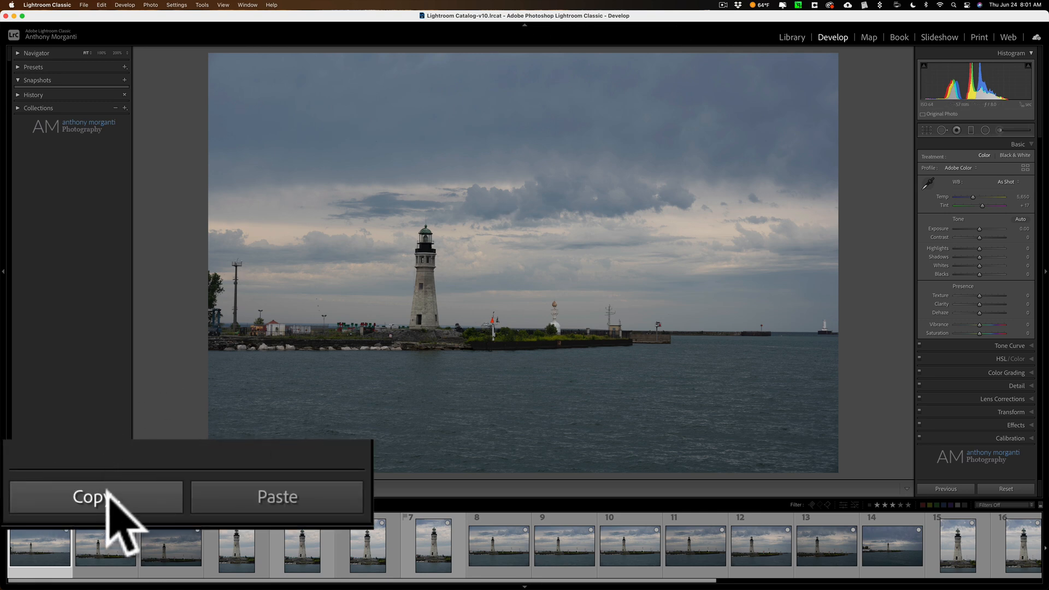
{"action": "left_click", "coordinate": [40, 488]}
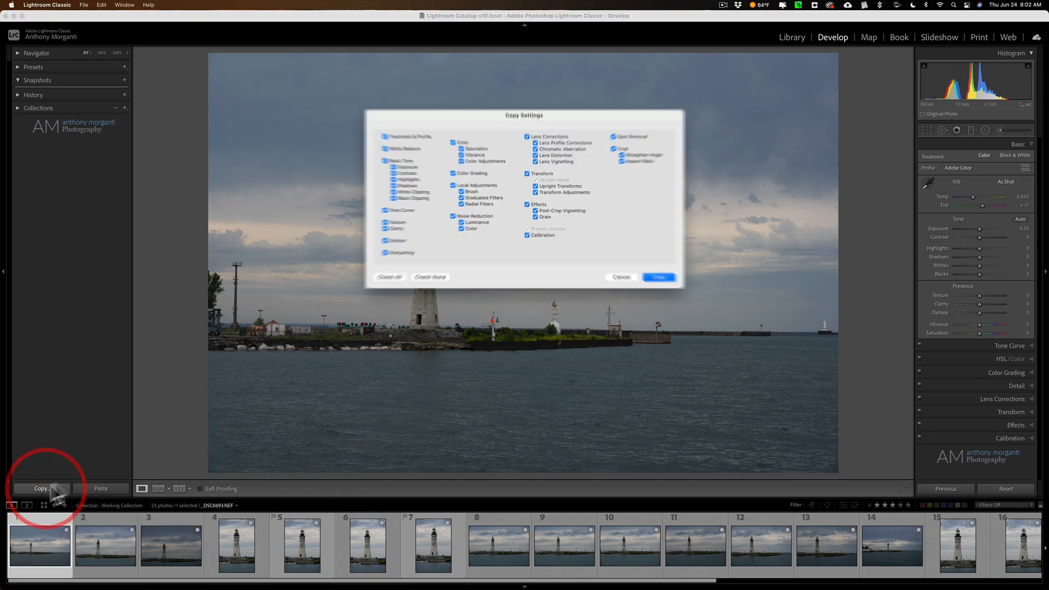
{"action": "left_click", "coordinate": [41, 489]}
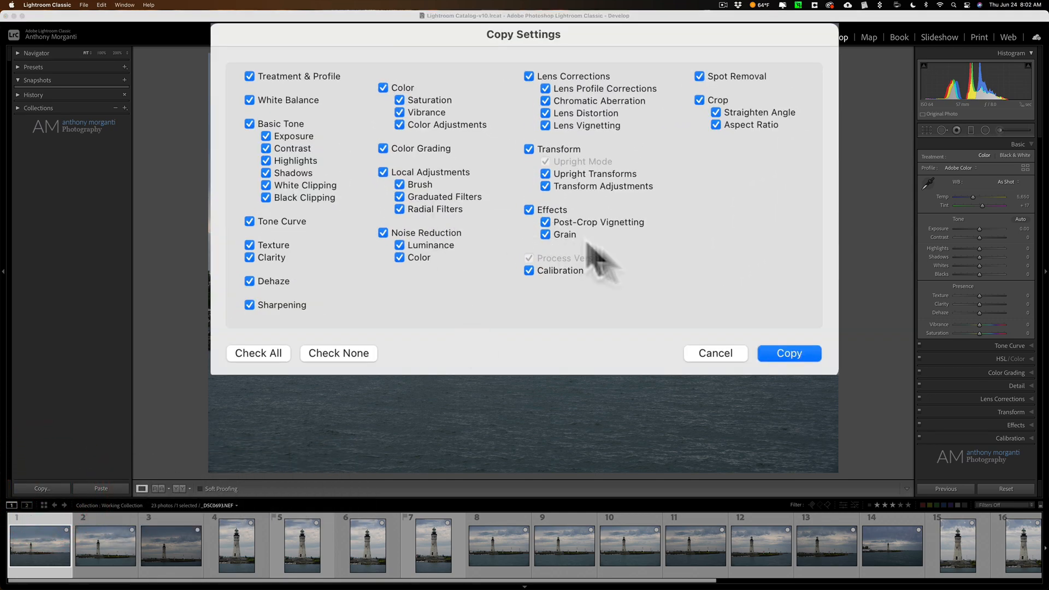
{"action": "left_click", "coordinate": [788, 353]}
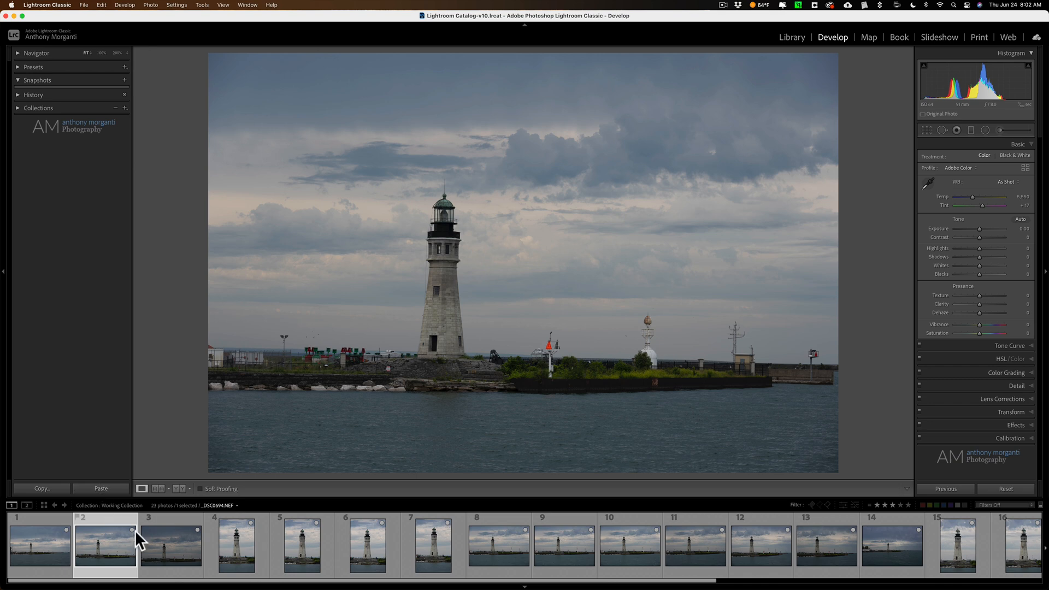
Step: Paste the copied settings onto photo 2, compare with photo 1, then return to photo 2
{"action": "left_click", "coordinate": [170, 543]}
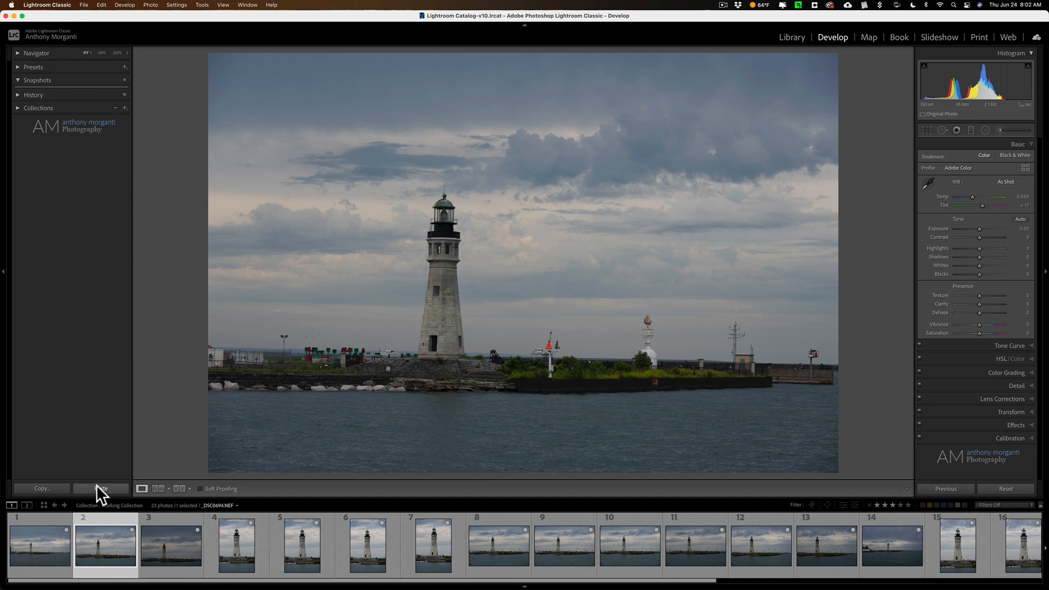
{"action": "left_click", "coordinate": [39, 544]}
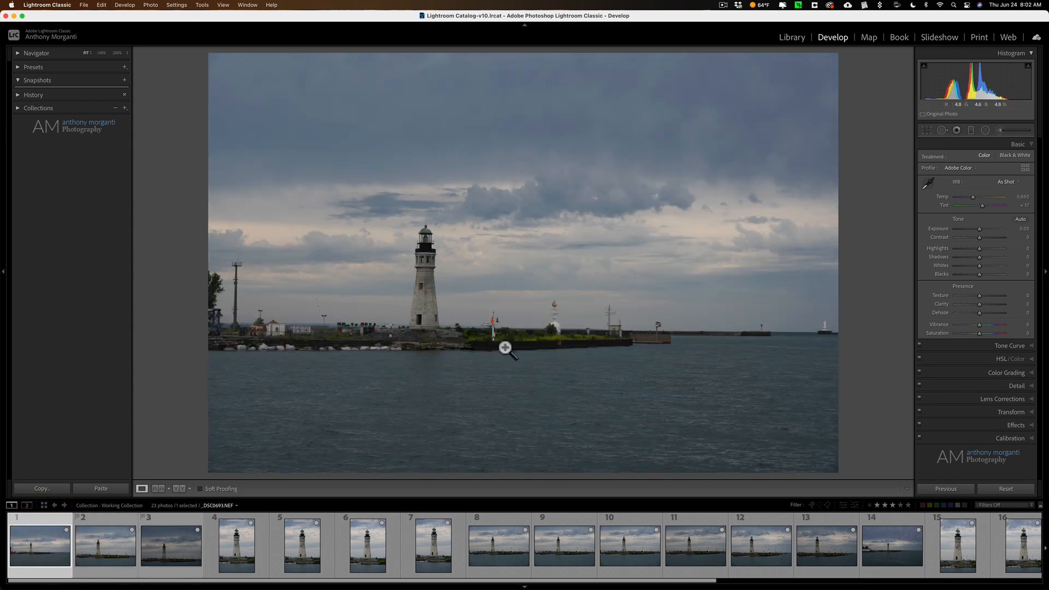
{"action": "left_click", "coordinate": [105, 544]}
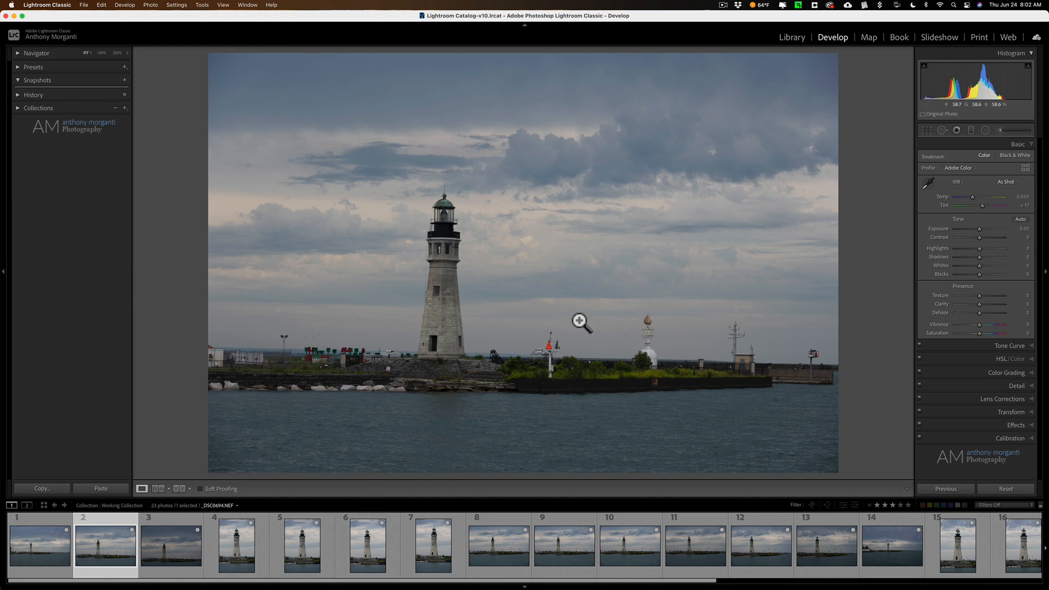
{"action": "mouse_move", "coordinate": [609, 349]}
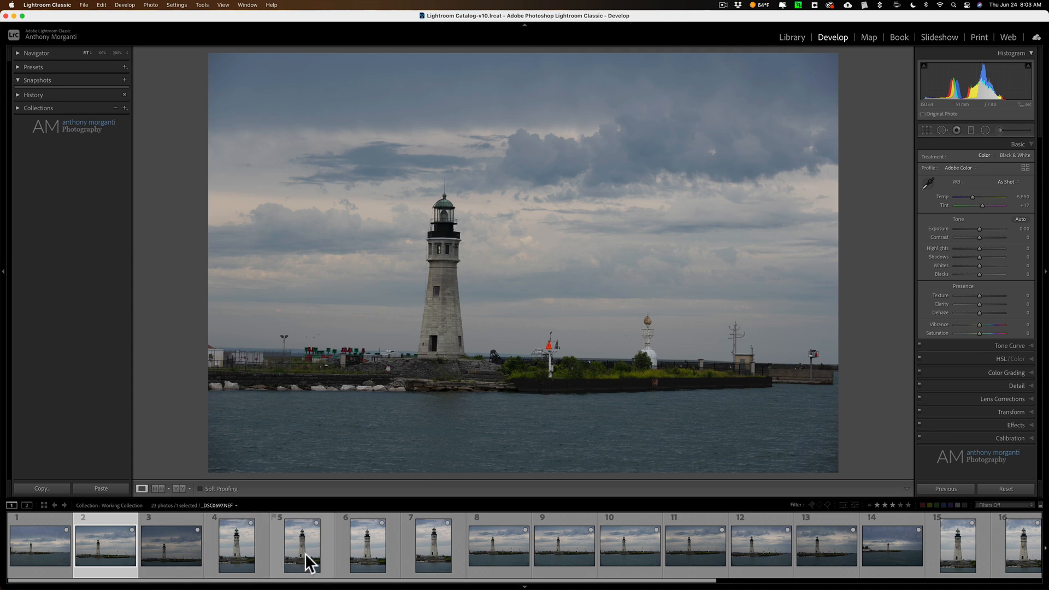
Step: Select photos 2–6 and synchronize them to photo 2 with all settings checked
{"action": "left_click", "coordinate": [367, 545]}
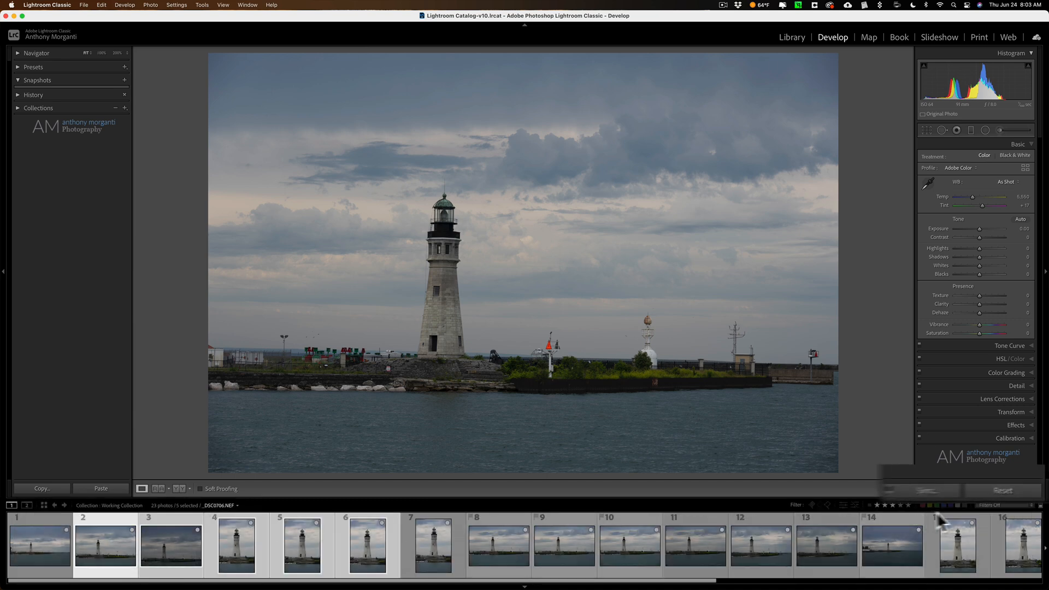
{"action": "left_click", "coordinate": [745, 501]}
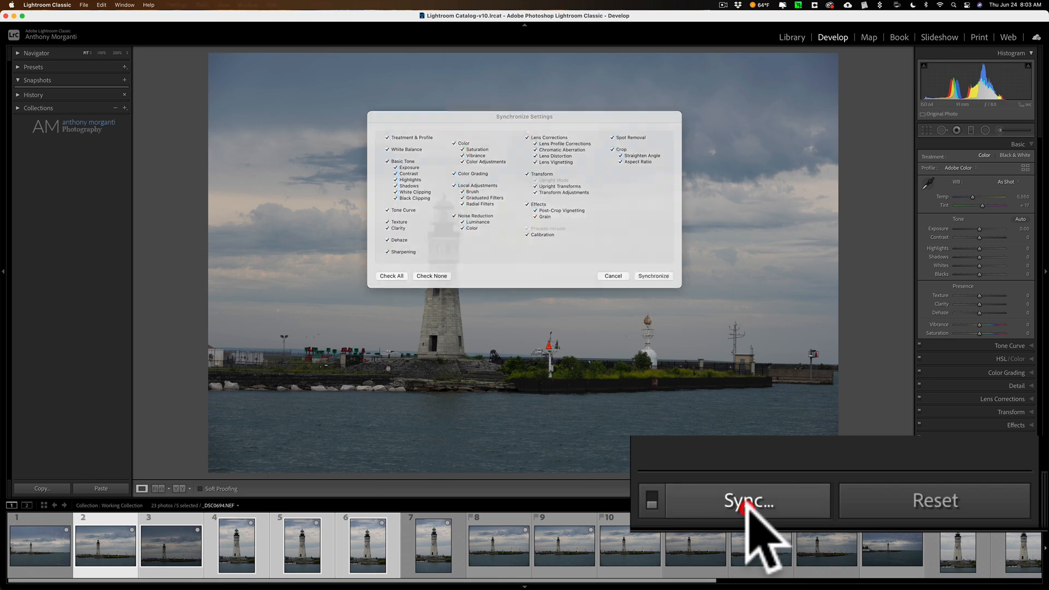
{"action": "left_click", "coordinate": [748, 501]}
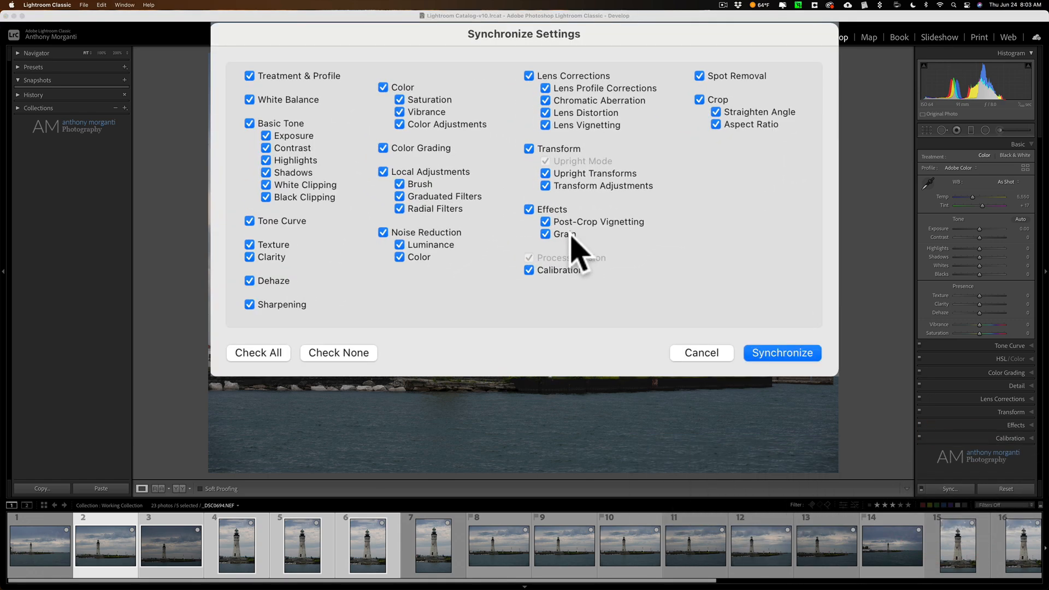
{"action": "left_click", "coordinate": [781, 353]}
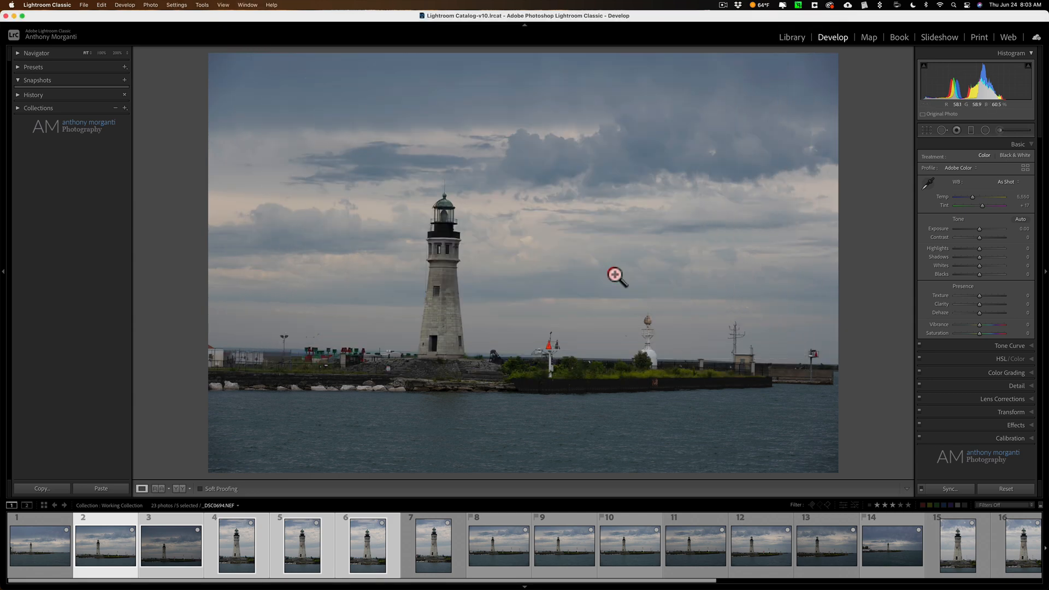
{"action": "left_click", "coordinate": [433, 544]}
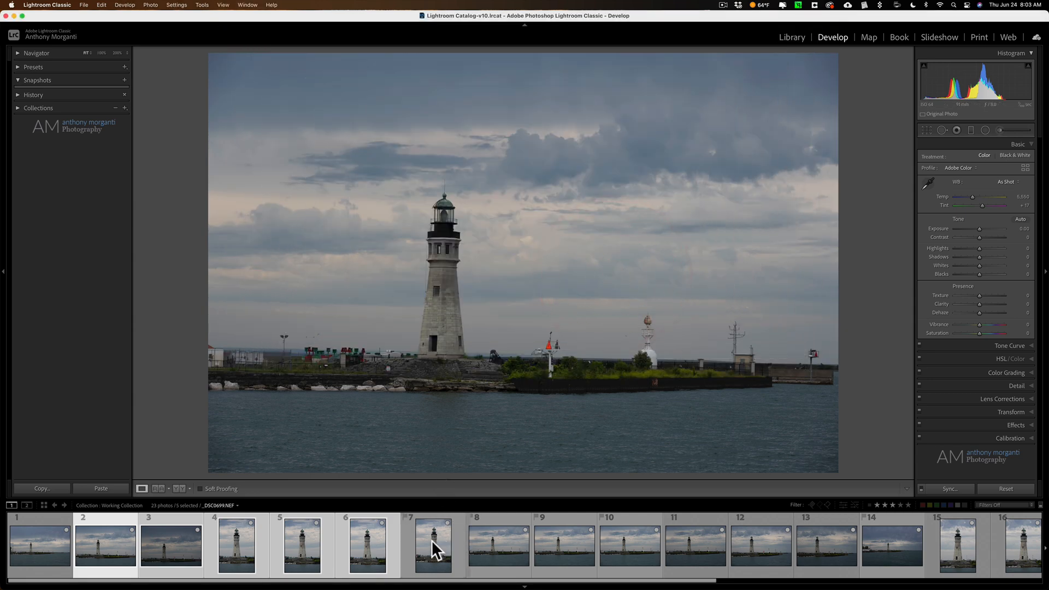
Step: Review the synced results by browsing filmstrip photos, including 7, 3, 17 and 20
{"action": "left_click", "coordinate": [433, 545]}
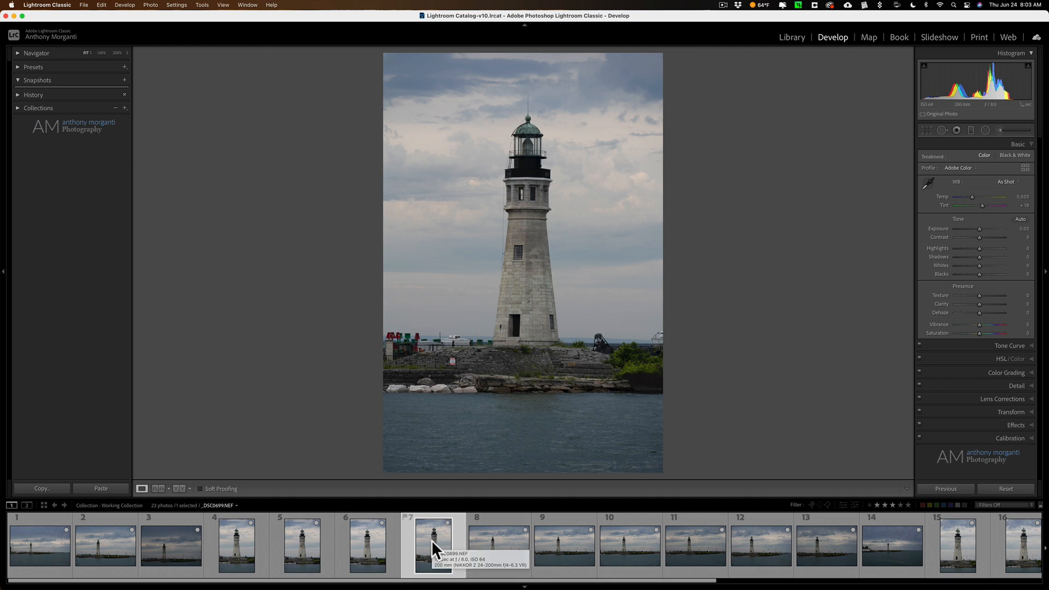
{"action": "left_click", "coordinate": [170, 545]}
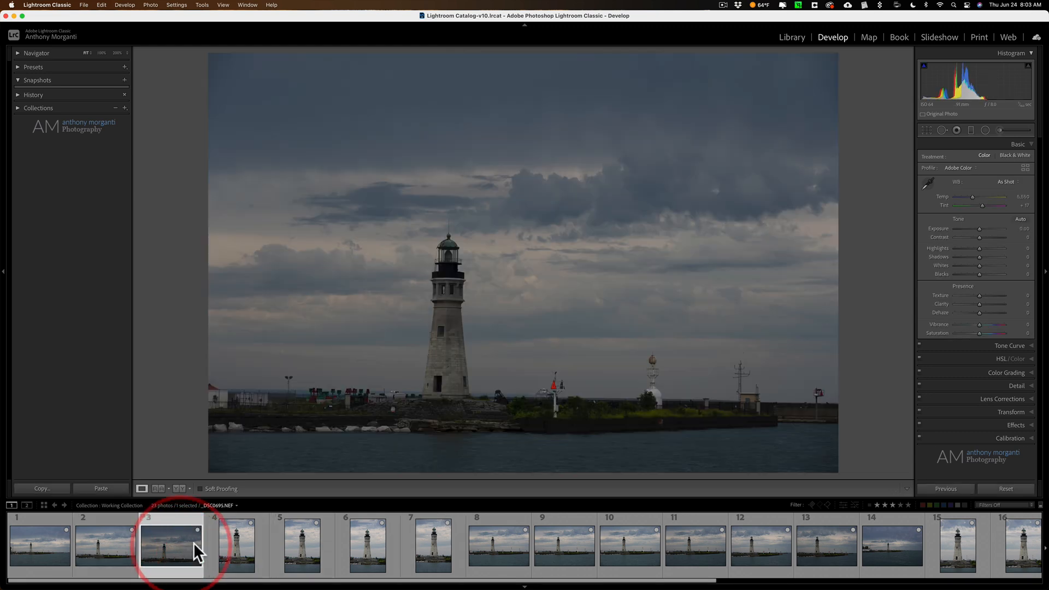
{"action": "mouse_move", "coordinate": [171, 545]}
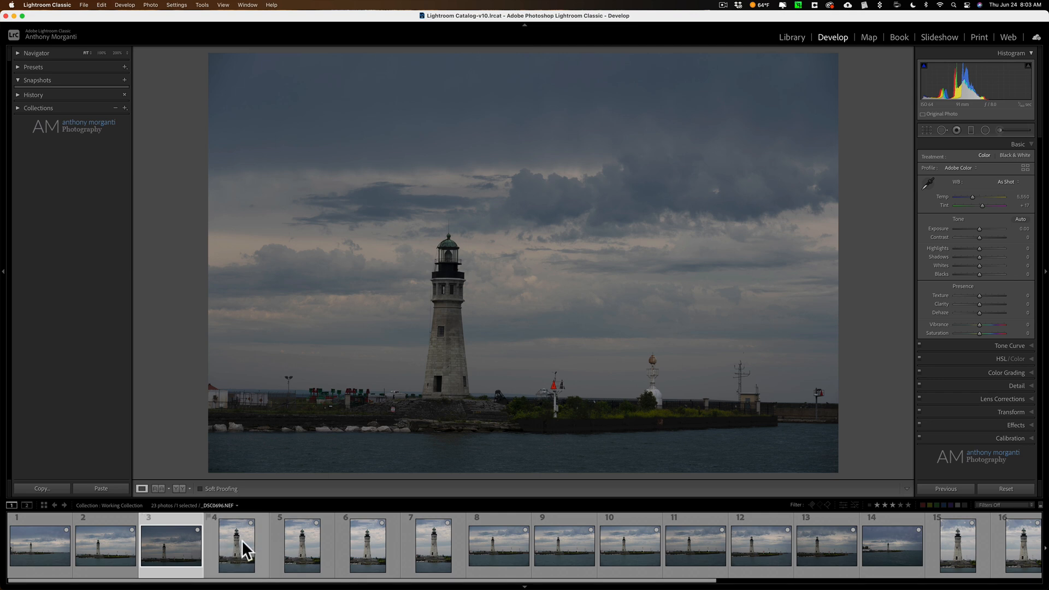
{"action": "left_click", "coordinate": [38, 545]}
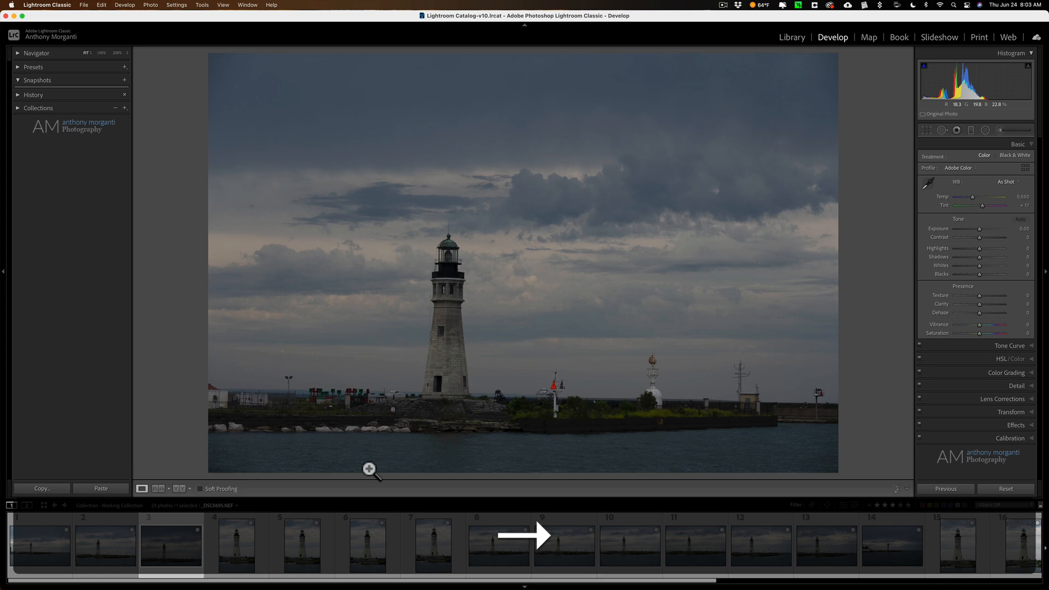
{"action": "left_click", "coordinate": [432, 543]}
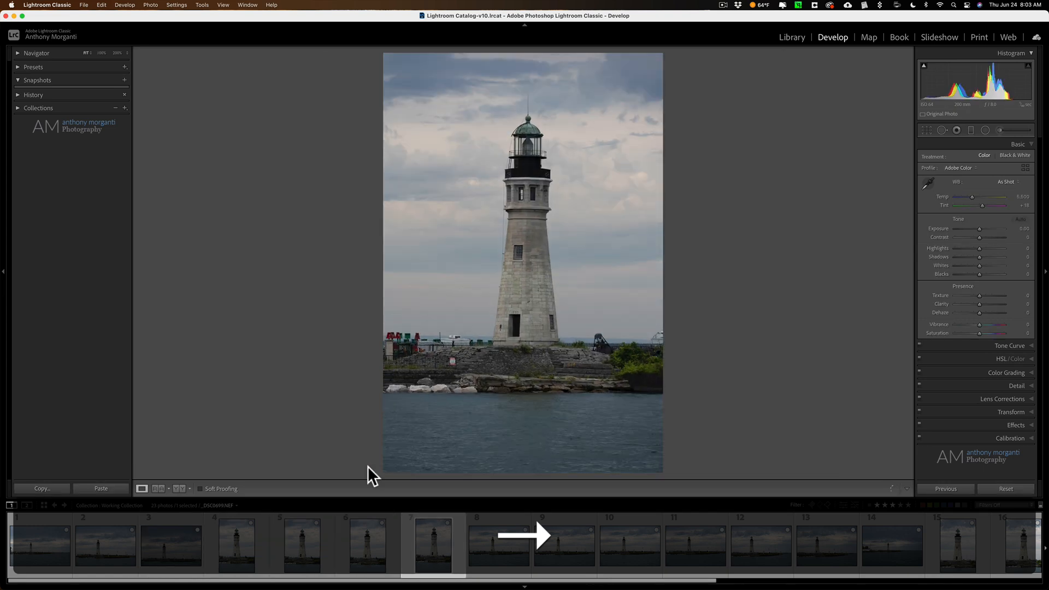
{"action": "left_click", "coordinate": [589, 542]}
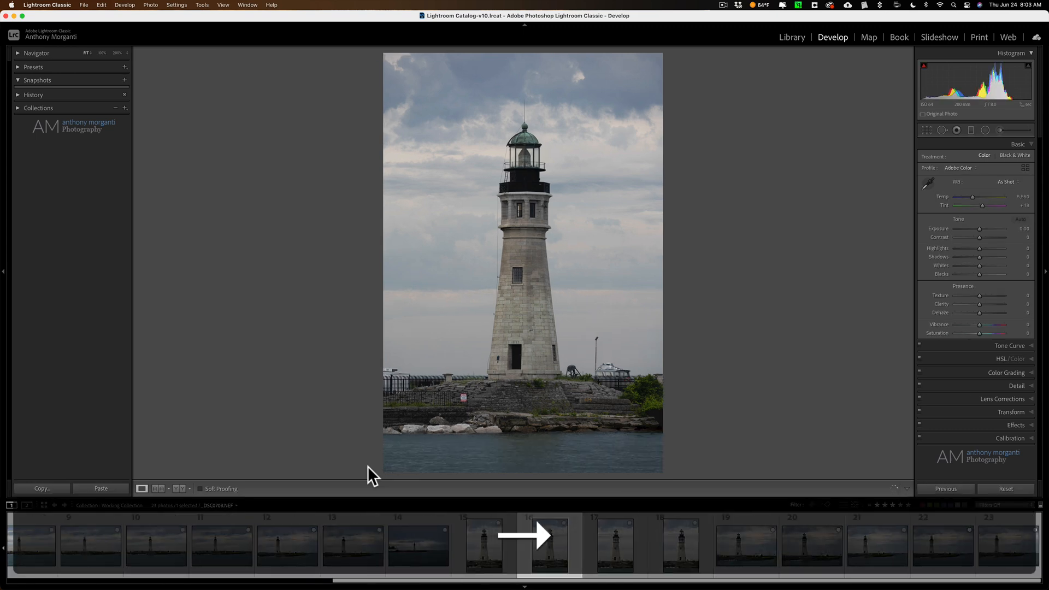
{"action": "left_click", "coordinate": [615, 544]}
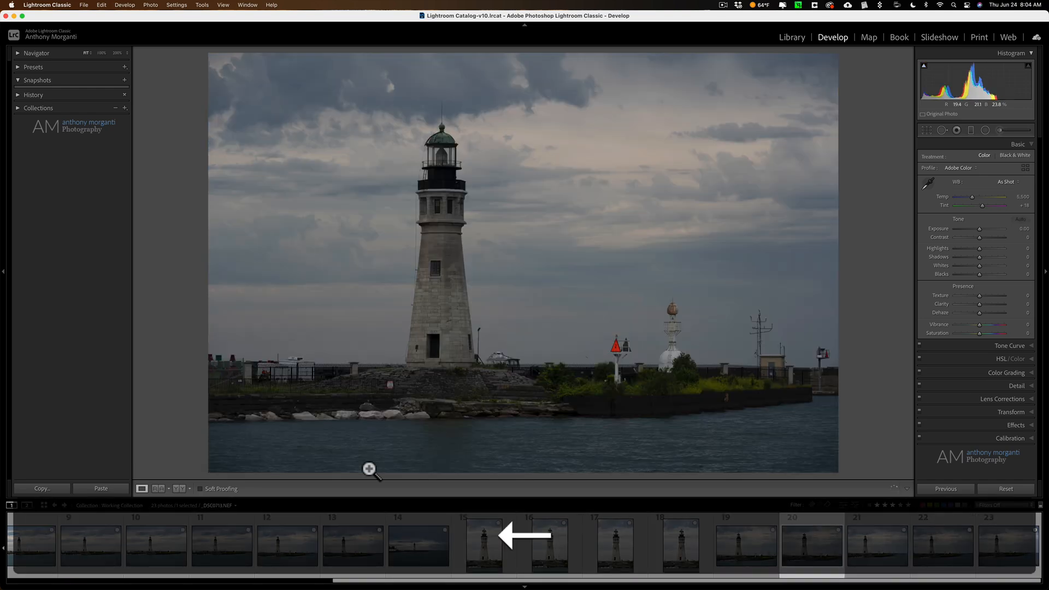
{"action": "left_click", "coordinate": [613, 544]}
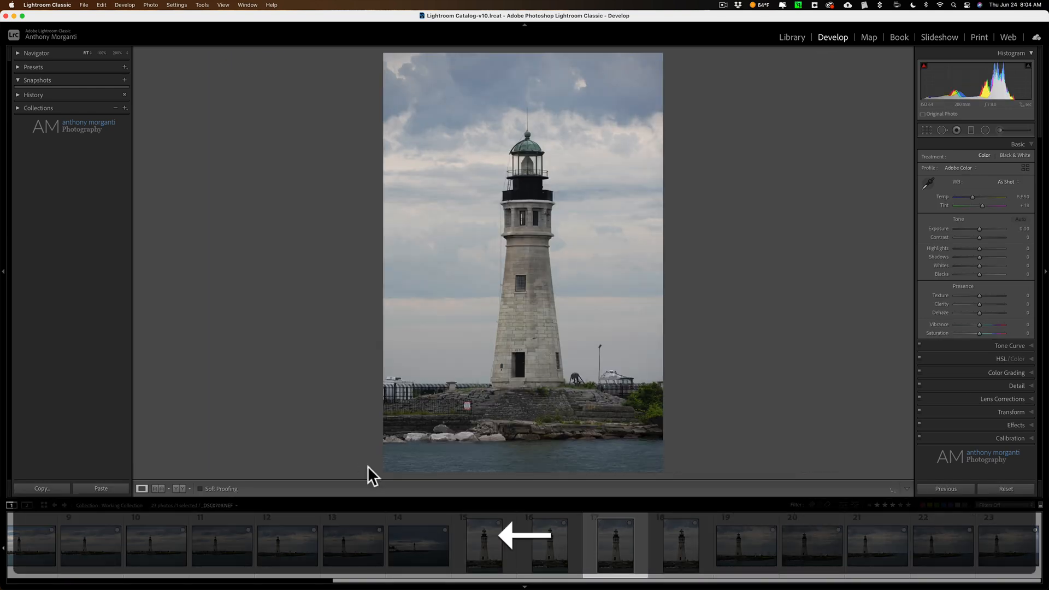
{"action": "left_click", "coordinate": [287, 543]}
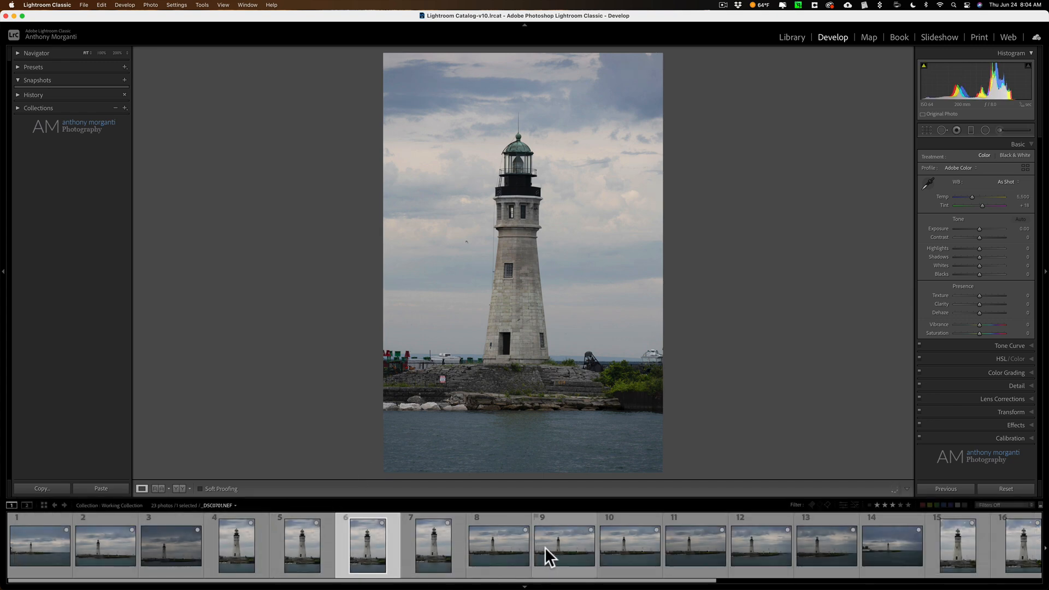
{"action": "left_click", "coordinate": [564, 545]}
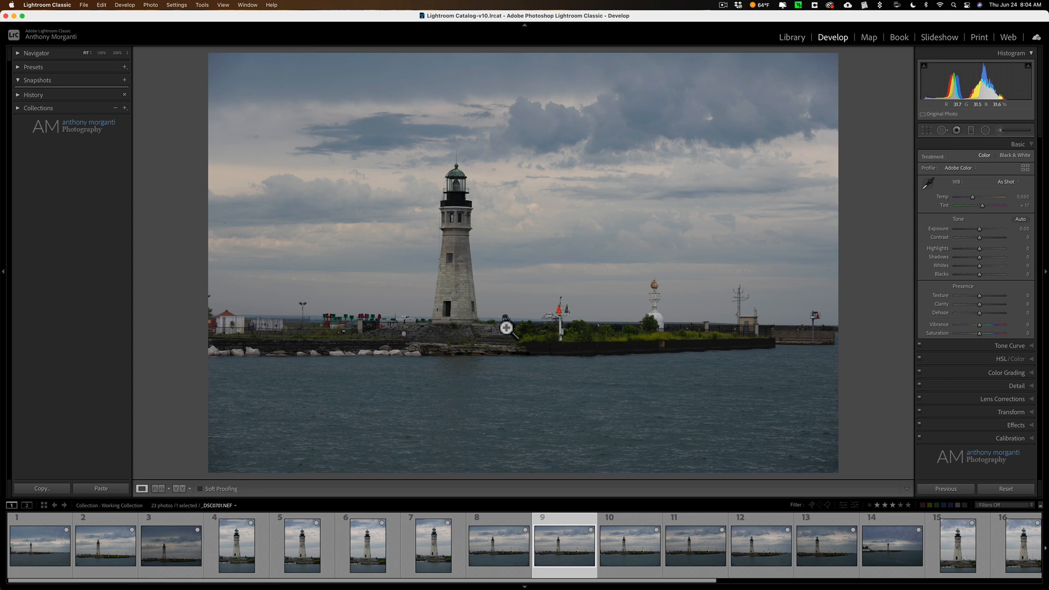
Step: Select all 23 photos and switch Sync to Auto Sync
{"action": "key", "text": "cmd+a"}
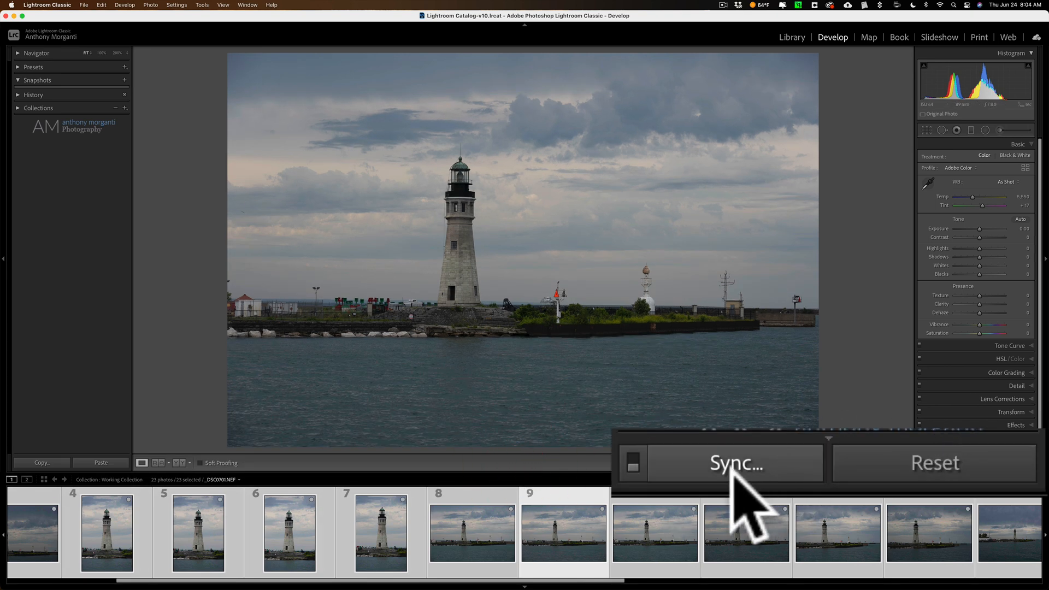
{"action": "mouse_move", "coordinate": [743, 483]}
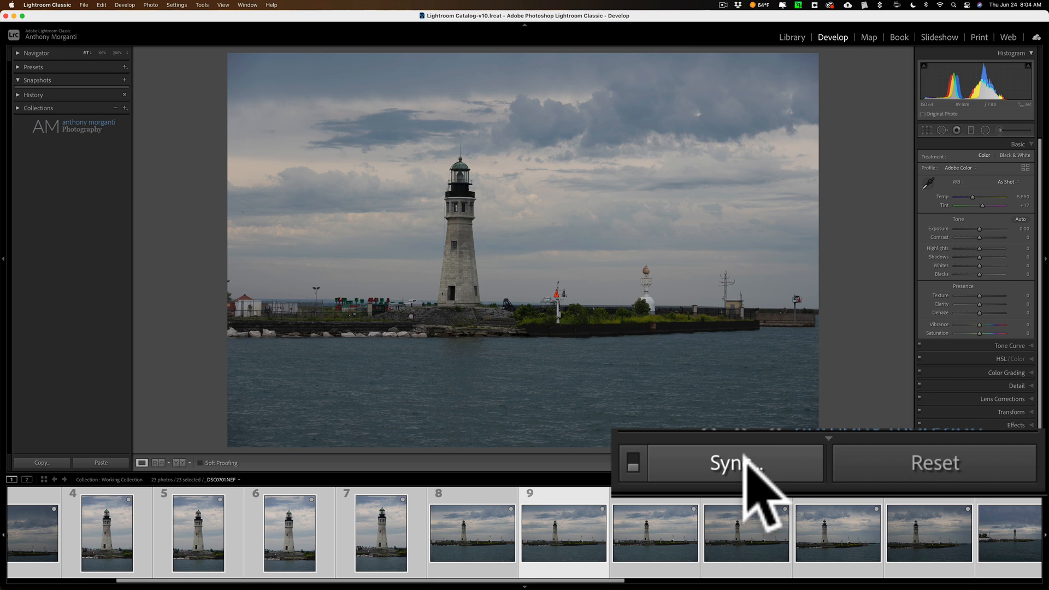
{"action": "mouse_move", "coordinate": [646, 475]}
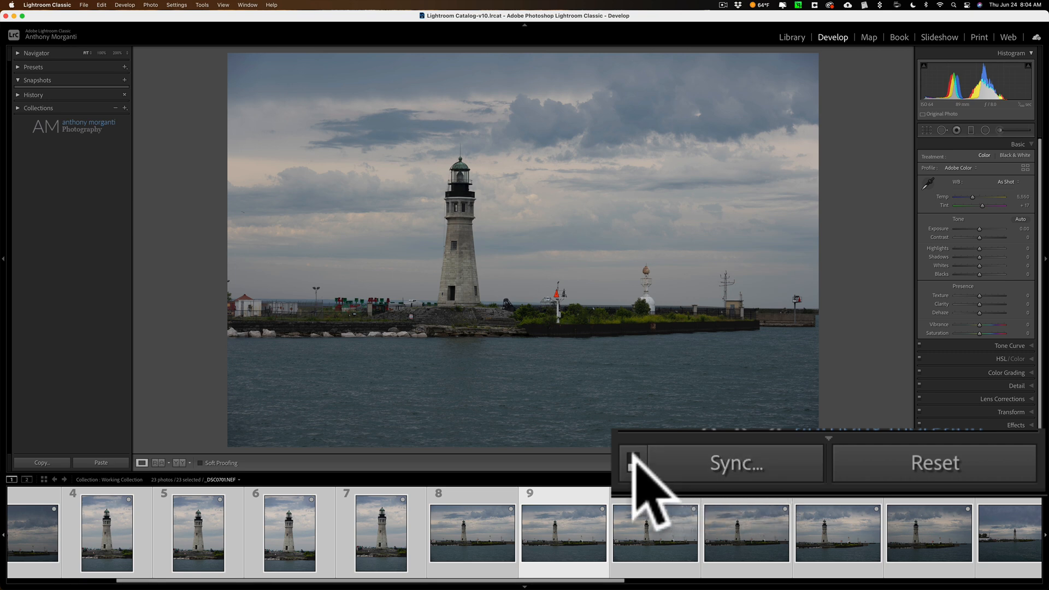
{"action": "left_click", "coordinate": [633, 463]}
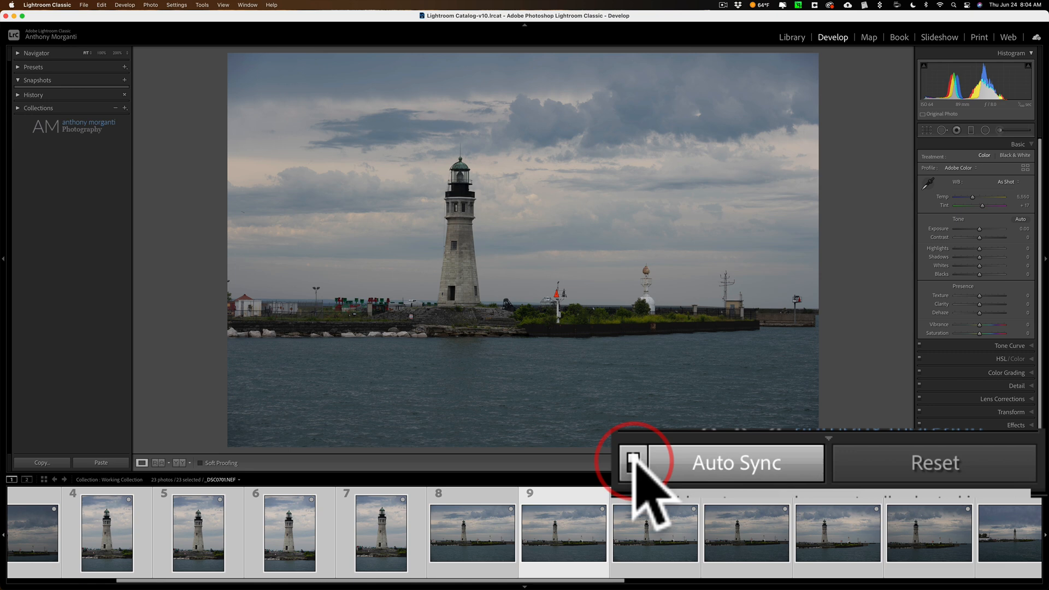
{"action": "left_click", "coordinate": [633, 463]}
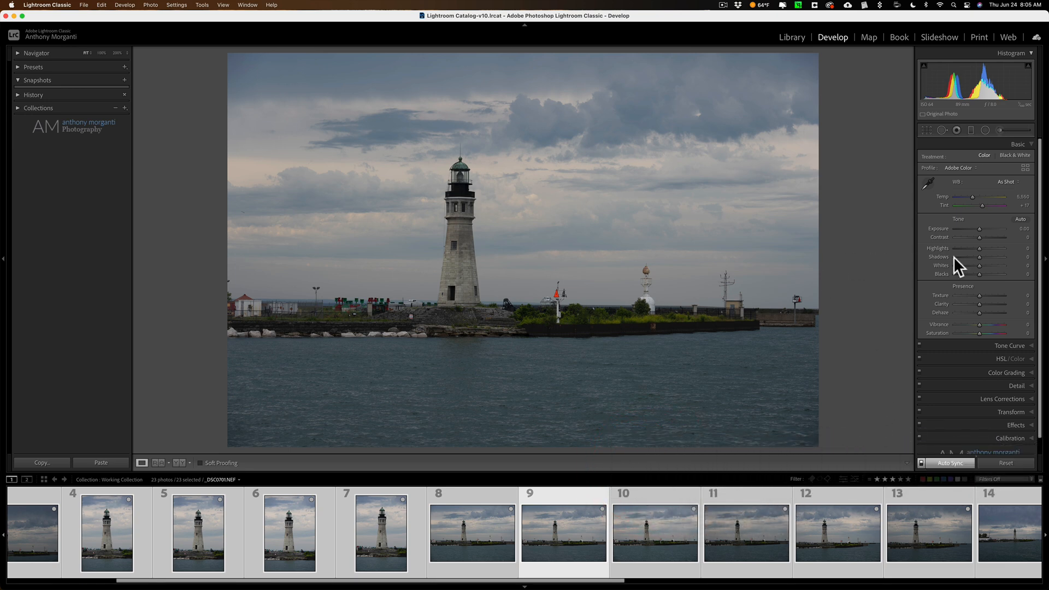
{"action": "mouse_move", "coordinate": [957, 257]}
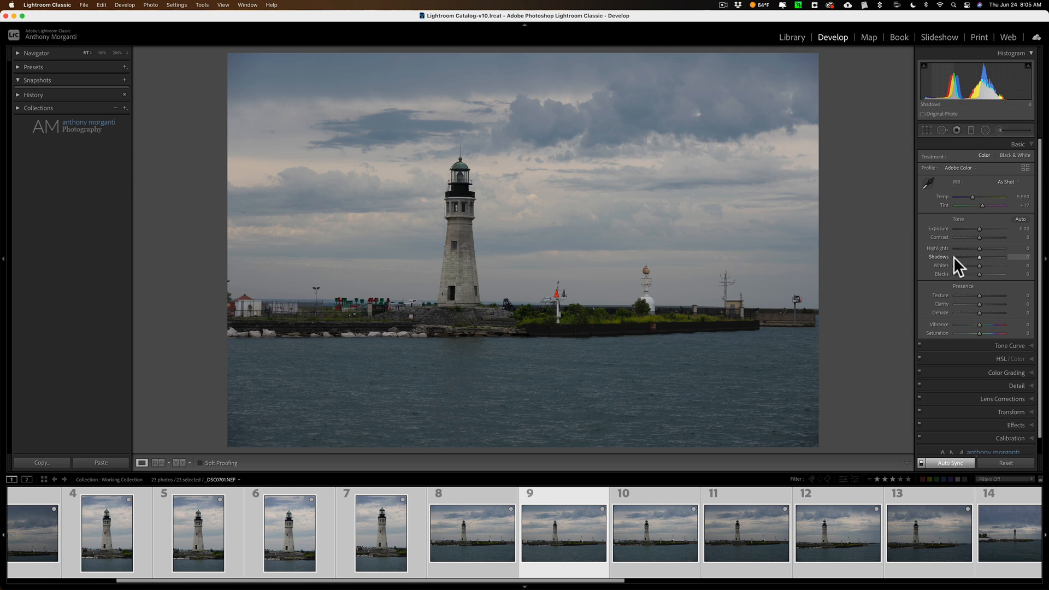
Step: Set highlights −91, shadows +77, whites +69, blacks −54, texture +31, and add clarity
{"action": "left_click_drag", "start_coordinate": [987, 248], "coordinate": [964, 248]}
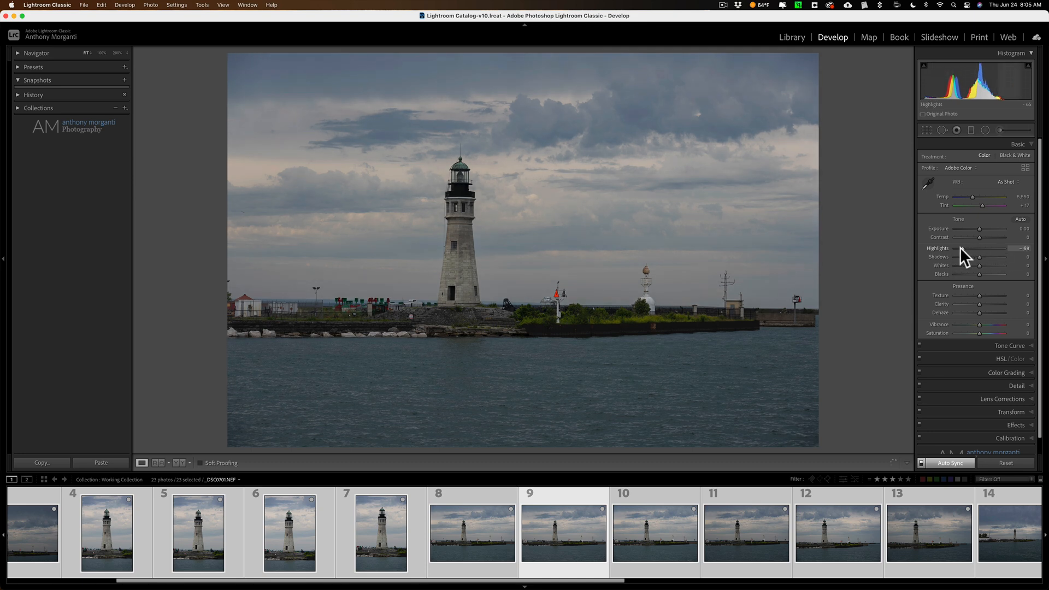
{"action": "left_click_drag", "start_coordinate": [979, 266], "coordinate": [997, 266]}
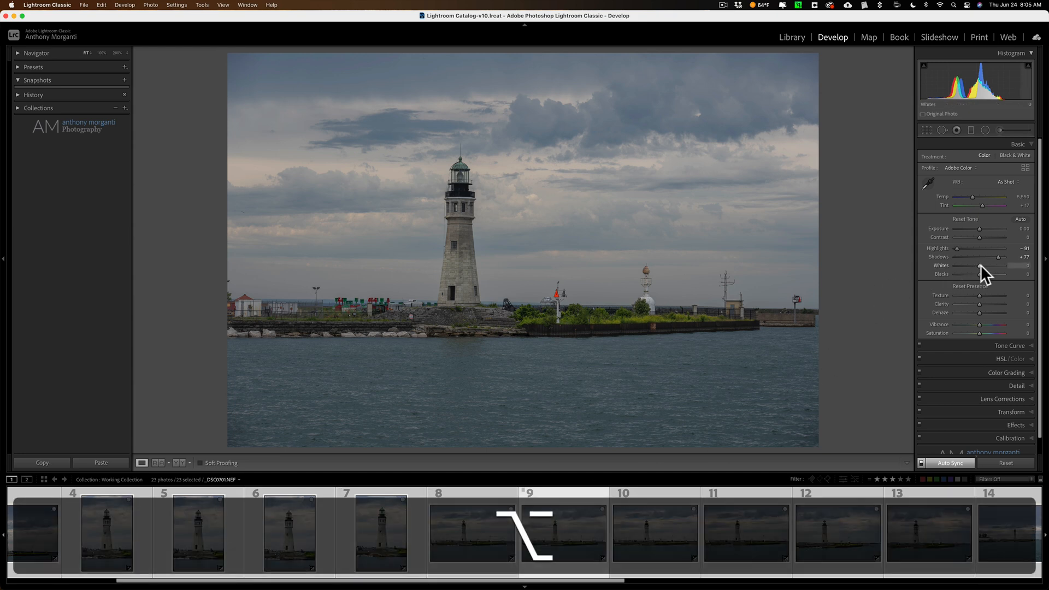
{"action": "left_click_drag", "start_coordinate": [981, 266], "coordinate": [1001, 265]}
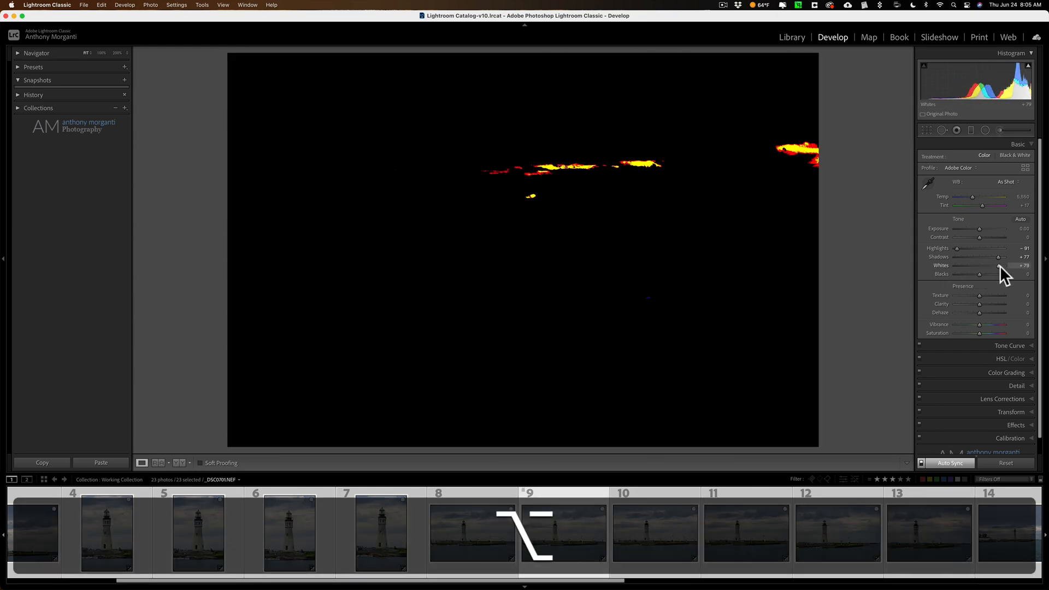
{"action": "left_click_drag", "start_coordinate": [997, 265], "coordinate": [991, 265]}
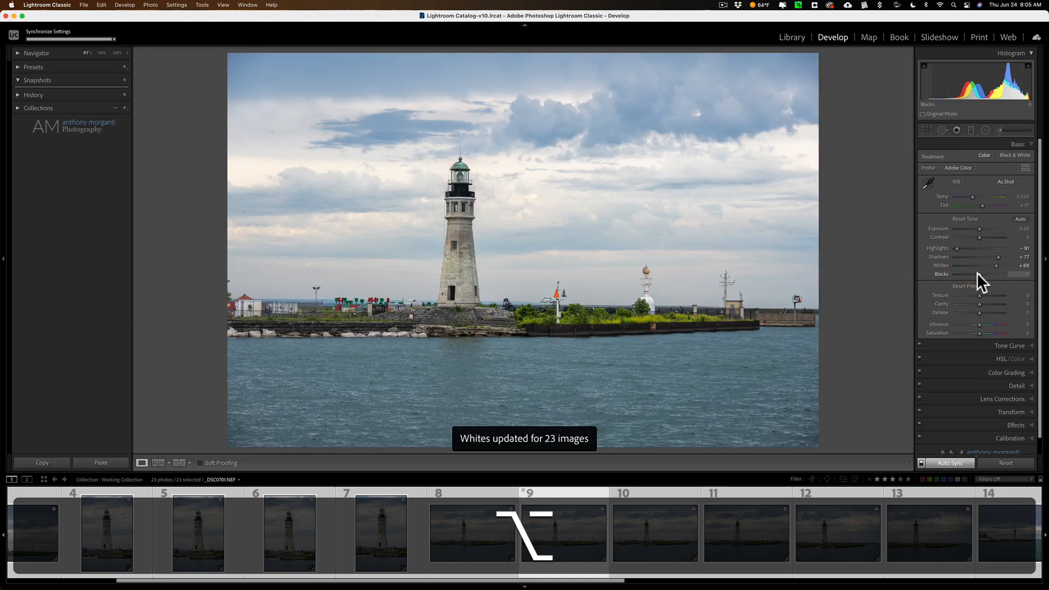
{"action": "left_click_drag", "start_coordinate": [983, 274], "coordinate": [994, 273]}
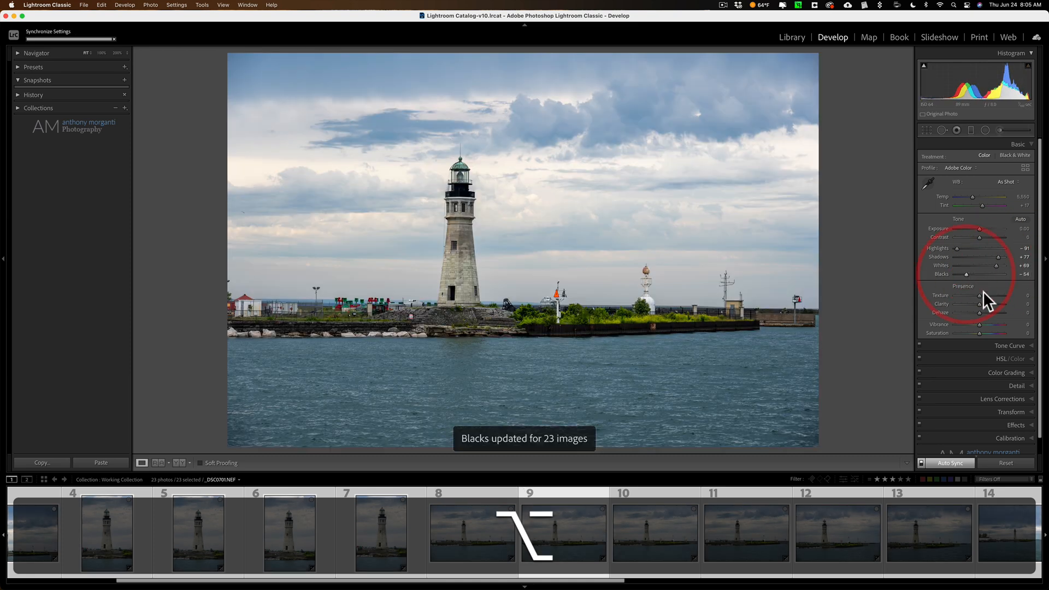
{"action": "left_click_drag", "start_coordinate": [978, 295], "coordinate": [997, 295]}
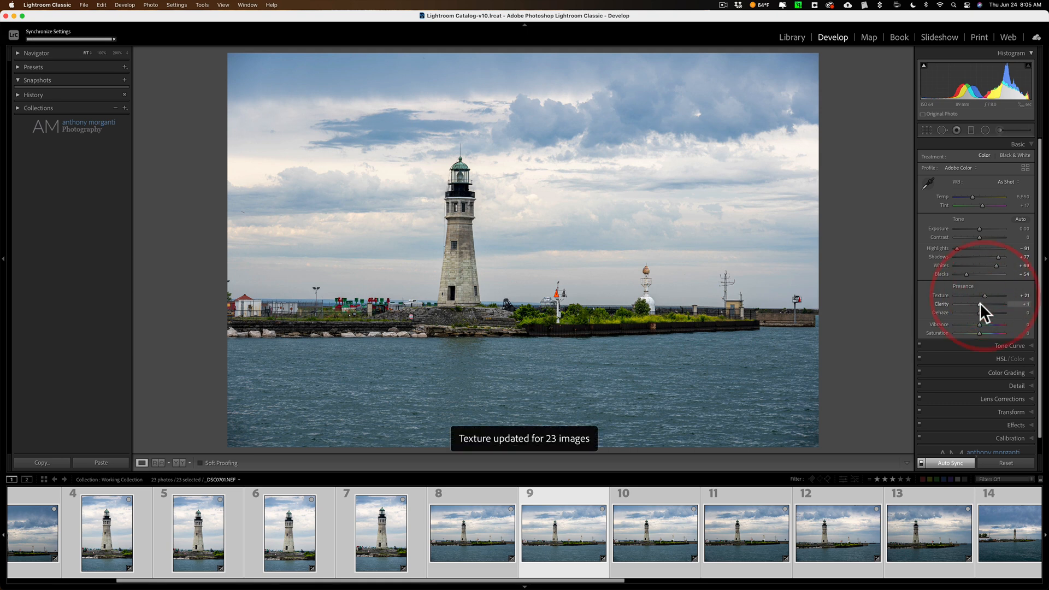
{"action": "left_click_drag", "start_coordinate": [978, 304], "coordinate": [990, 304]}
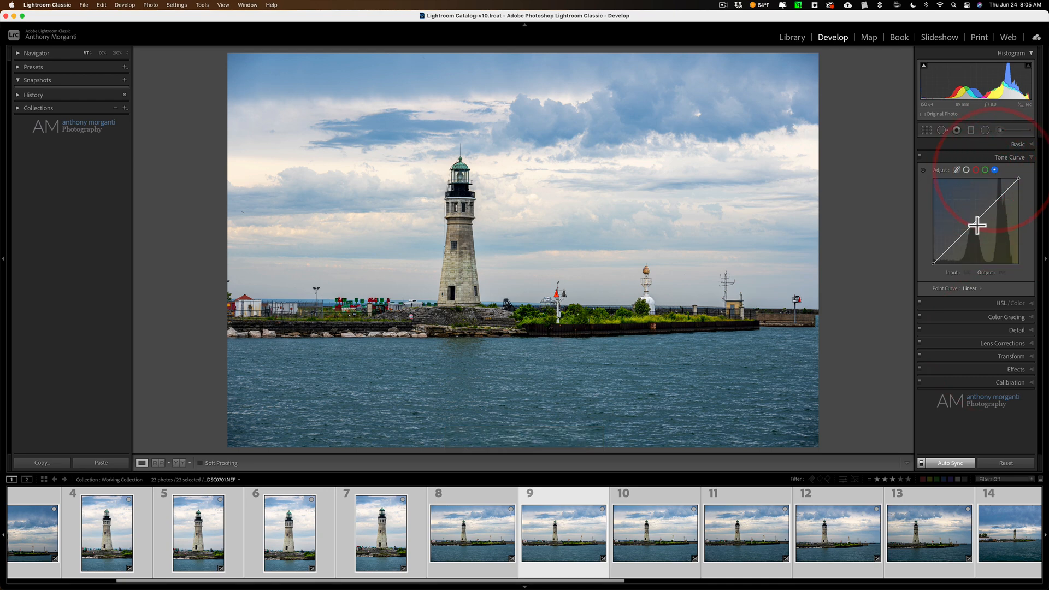
Step: Shape a custom point curve, lowering the upper highlight point slightly
{"action": "left_click_drag", "start_coordinate": [974, 227], "coordinate": [995, 202]}
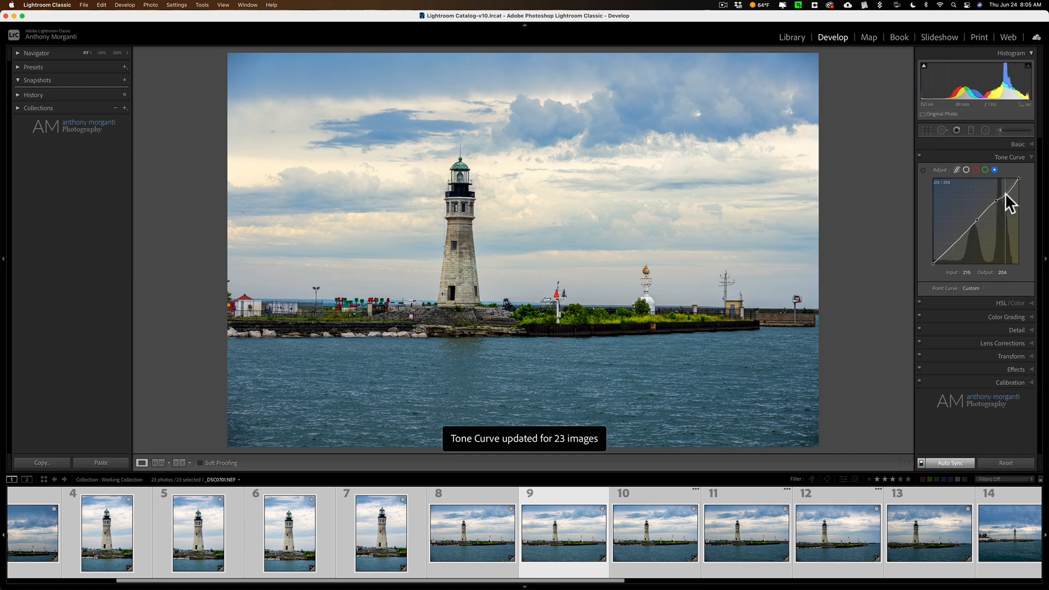
{"action": "left_click_drag", "start_coordinate": [1013, 200], "coordinate": [1013, 203]}
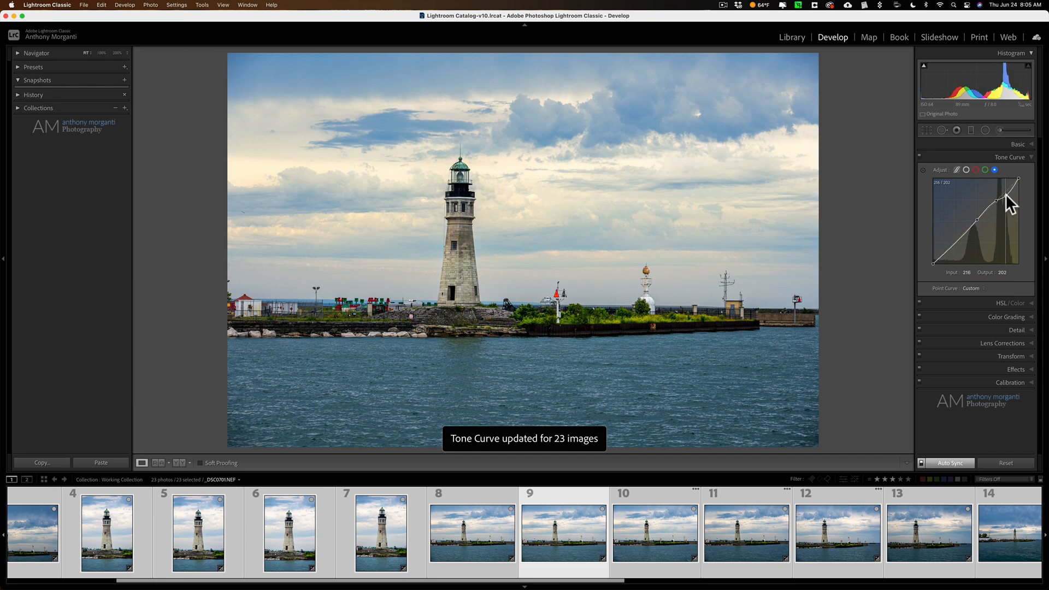
{"action": "left_click_drag", "start_coordinate": [1014, 201], "coordinate": [1014, 203]}
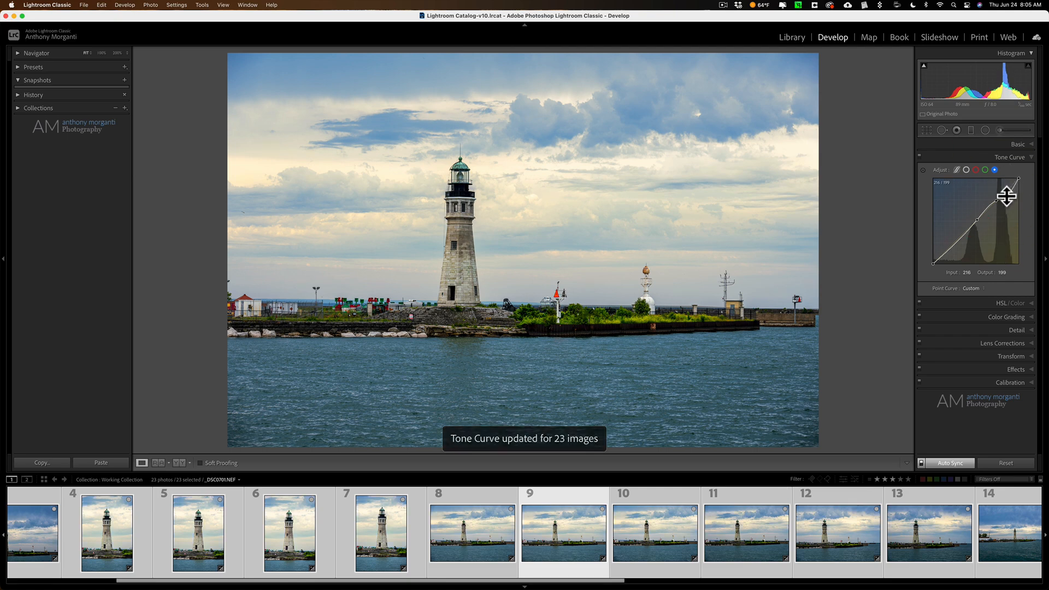
{"action": "left_click_drag", "start_coordinate": [1010, 194], "coordinate": [997, 181]}
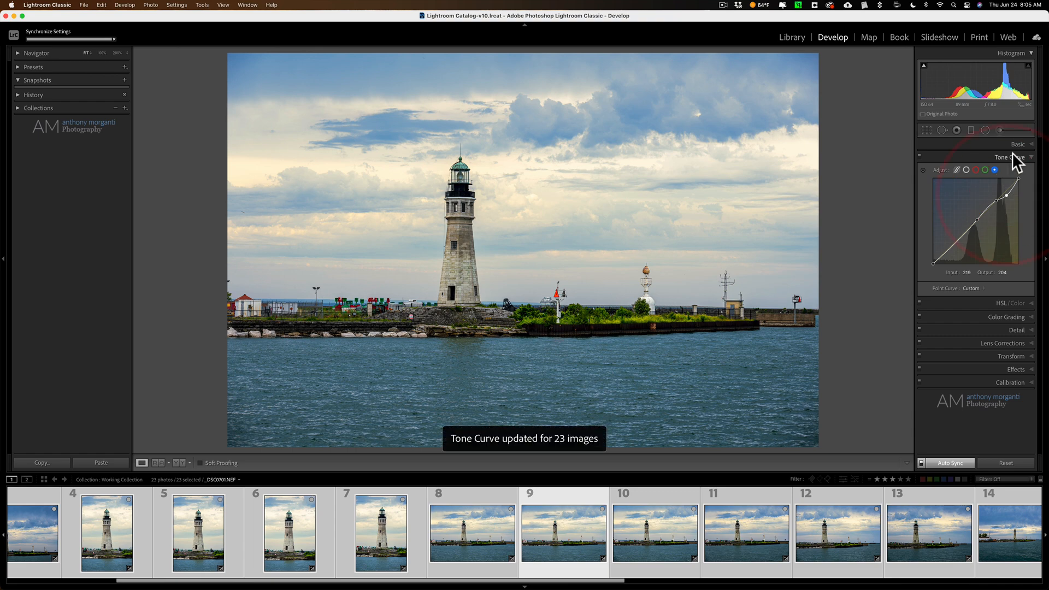
{"action": "left_click", "coordinate": [1007, 157]}
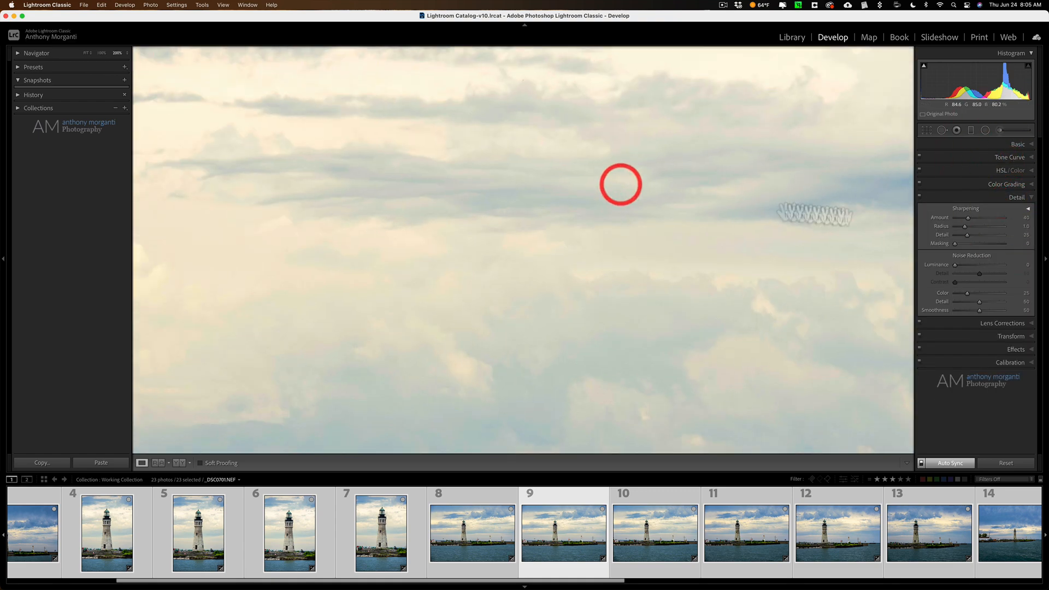
Step: Set luminance noise reduction to about 29 across the synced photos
{"action": "left_click_drag", "start_coordinate": [957, 264], "coordinate": [988, 265]}
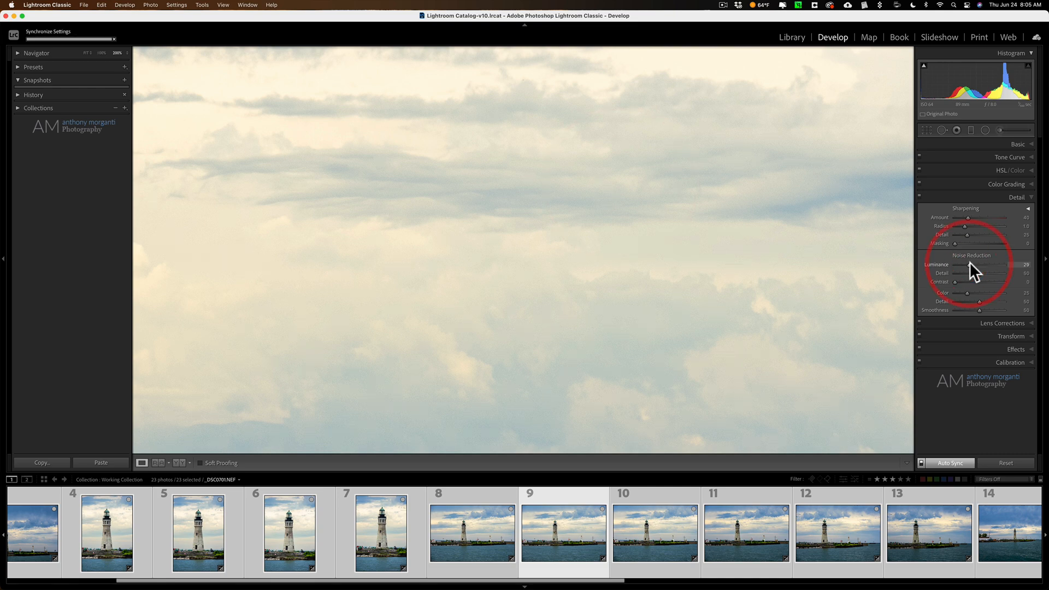
{"action": "left_click_drag", "start_coordinate": [956, 264], "coordinate": [974, 265]}
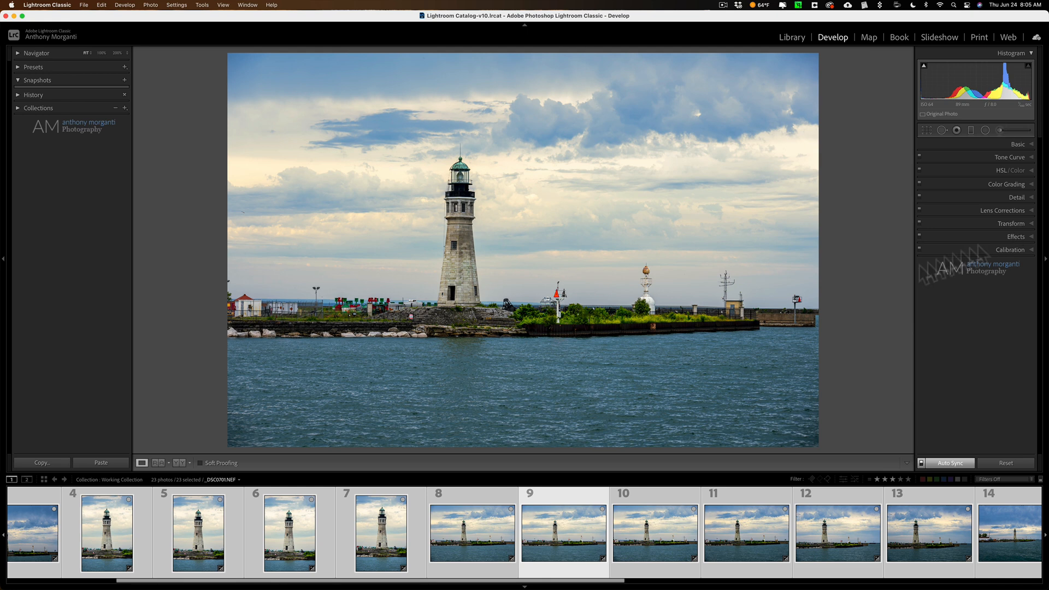
{"action": "mouse_move", "coordinate": [1036, 241]}
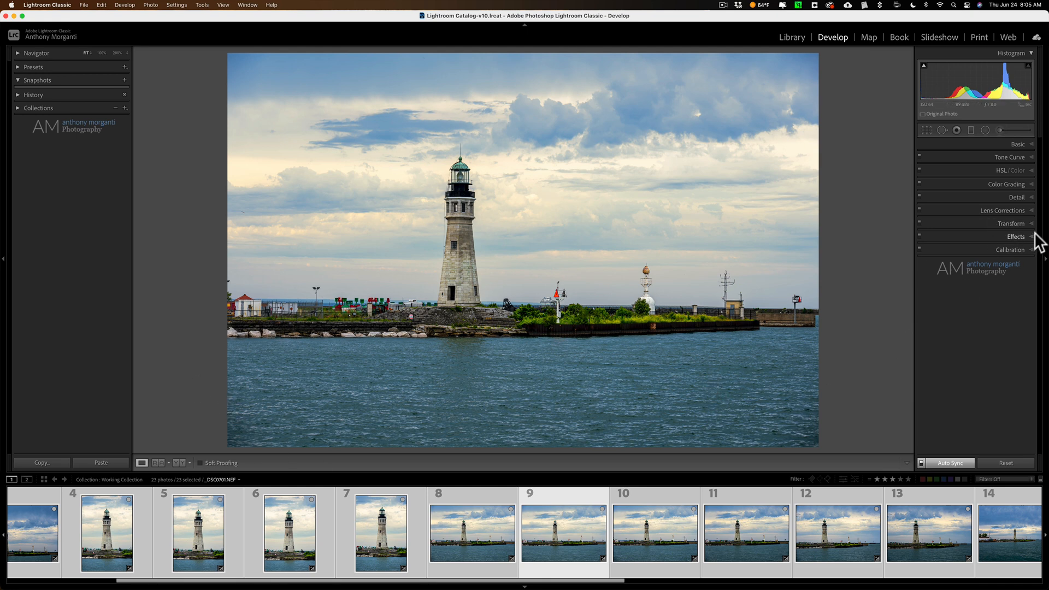
{"action": "left_click", "coordinate": [1008, 210]}
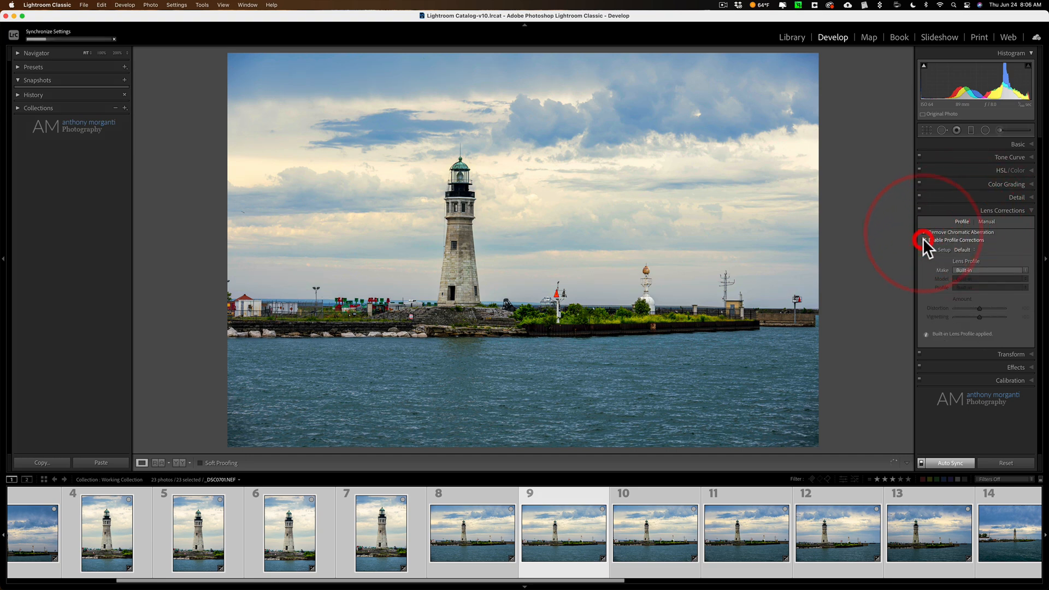
Step: Enable lens profile corrections and raise manual vignetting amount to about +72
{"action": "left_click", "coordinate": [925, 240]}
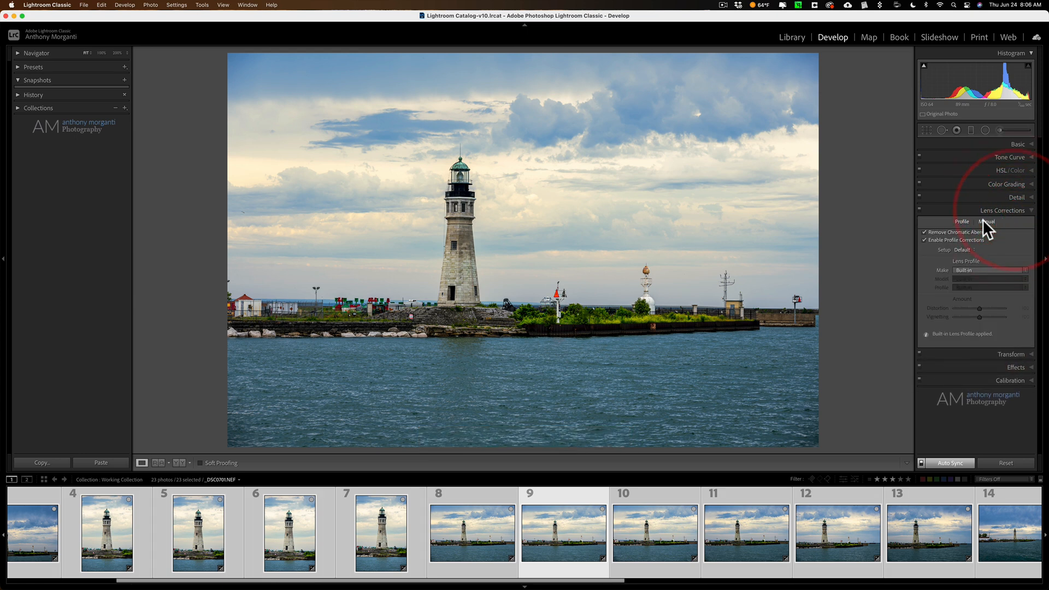
{"action": "left_click", "coordinate": [992, 222]}
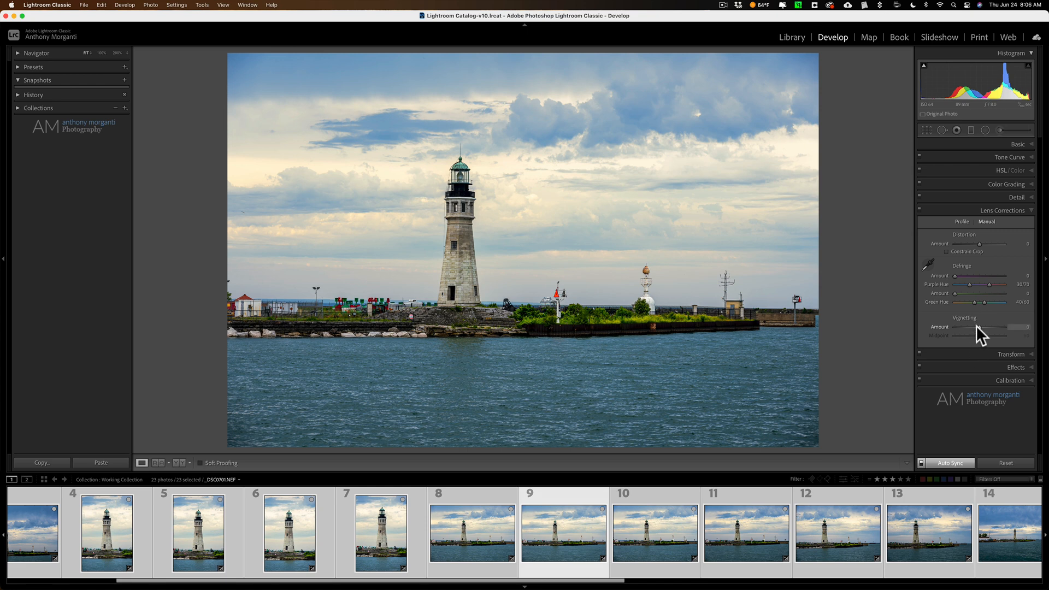
{"action": "left_click_drag", "start_coordinate": [997, 327], "coordinate": [1002, 327]}
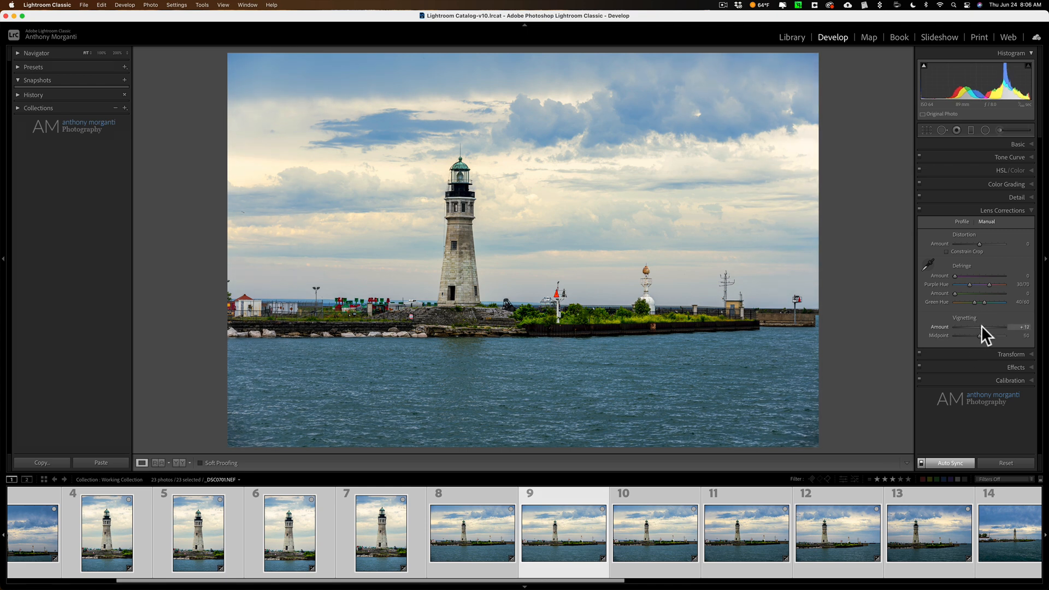
{"action": "left_click_drag", "start_coordinate": [986, 327], "coordinate": [994, 327]}
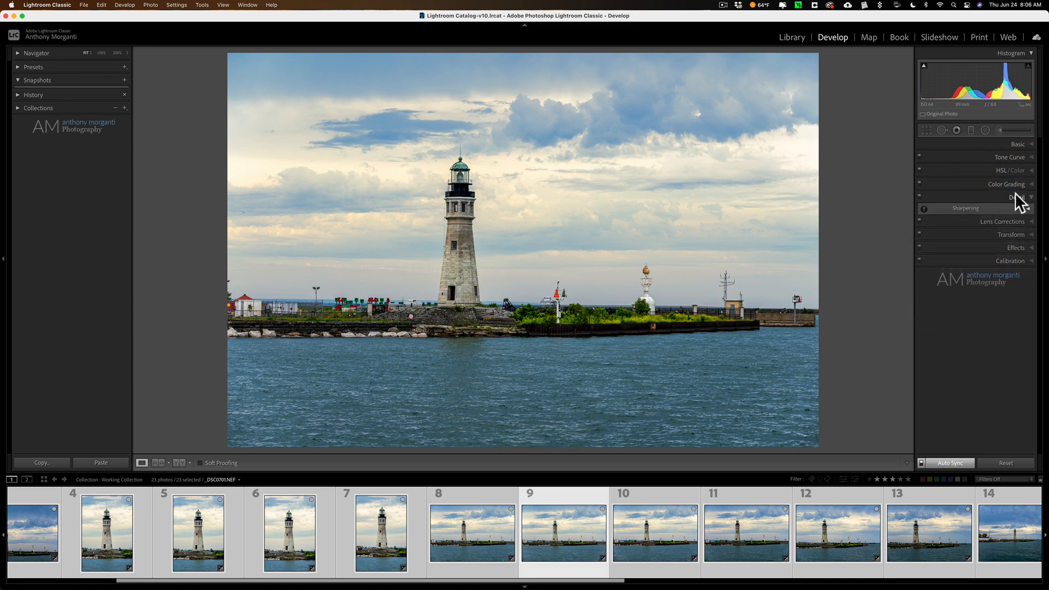
Step: Set the Effects panel's post-crop vignetting amount slightly negative to darken the edges
{"action": "left_click", "coordinate": [1017, 236]}
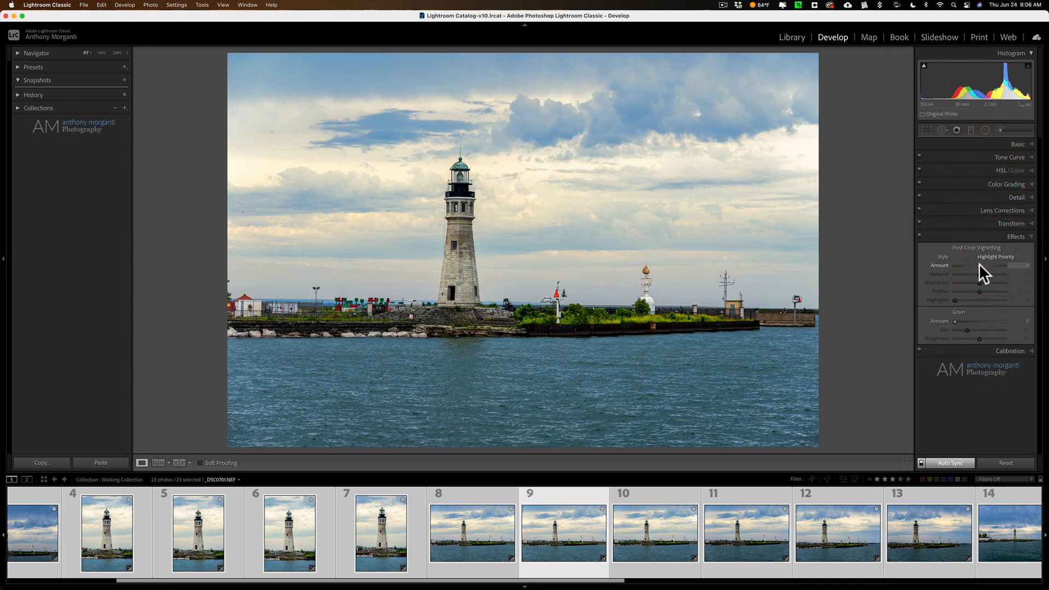
{"action": "left_click_drag", "start_coordinate": [975, 265], "coordinate": [984, 265]}
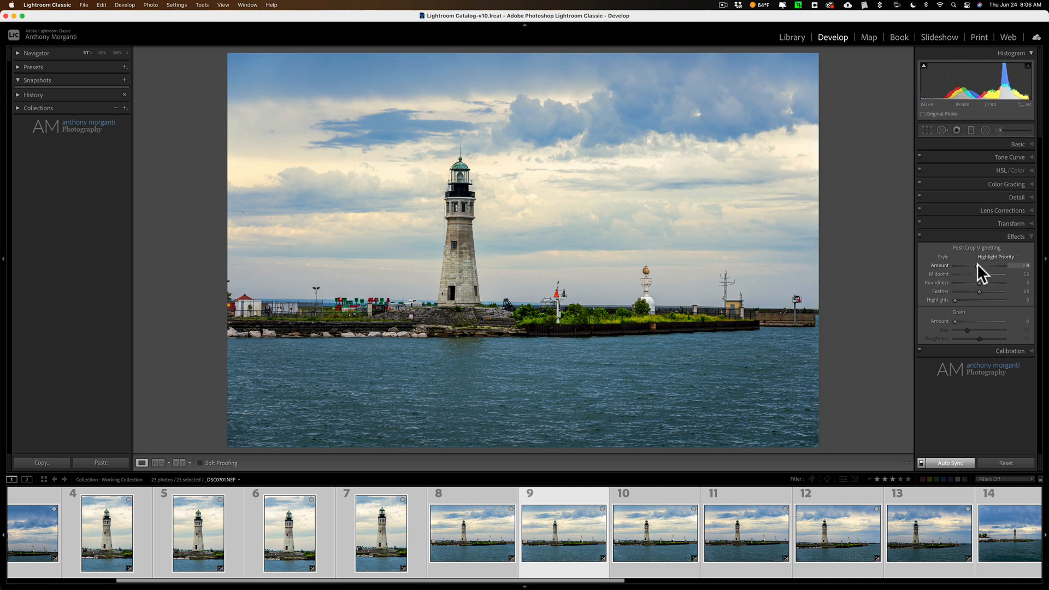
{"action": "left_click_drag", "start_coordinate": [980, 265], "coordinate": [977, 266]}
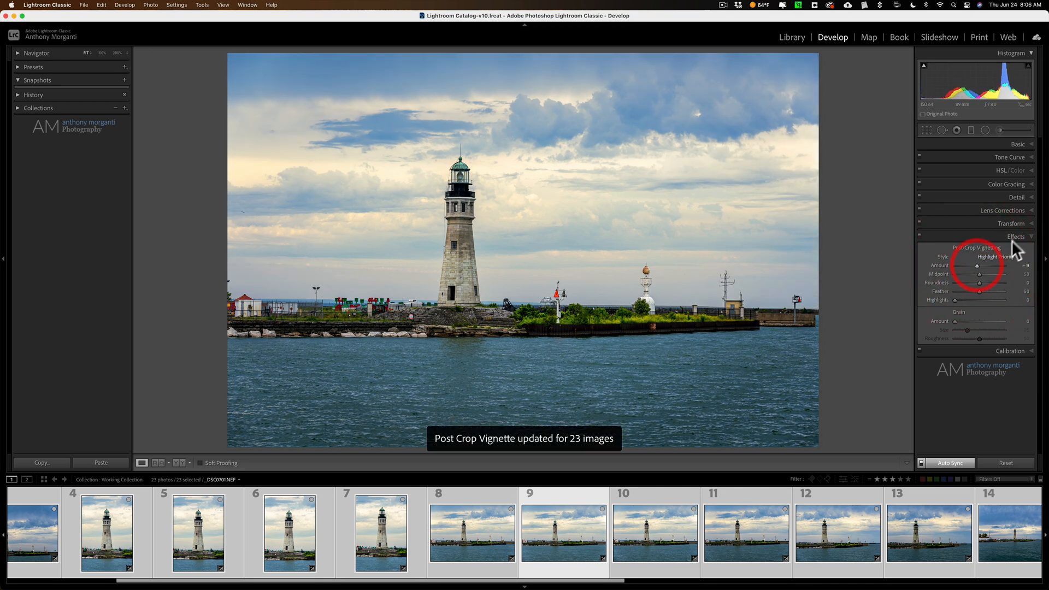
{"action": "left_click", "coordinate": [1017, 236]}
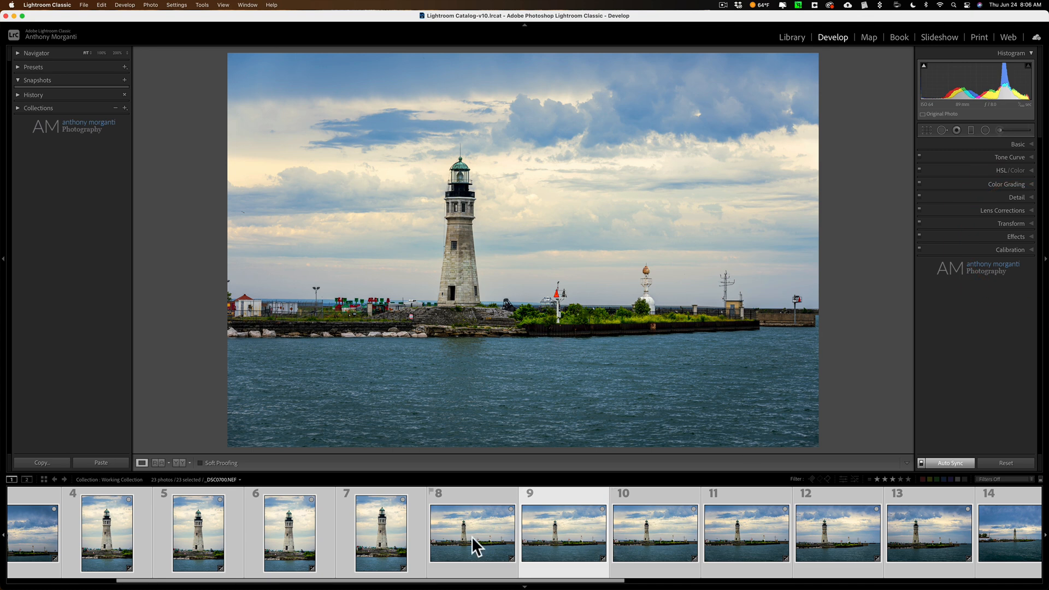
Step: Show a later lighthouse photo and expand Basic and Tone Curve to verify synced settings
{"action": "left_click", "coordinate": [381, 532]}
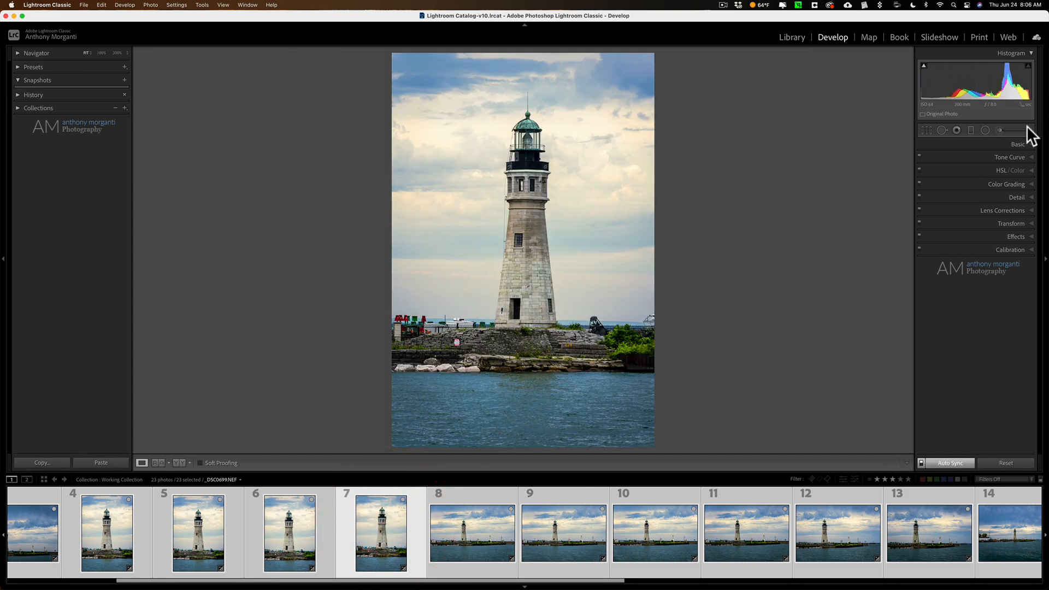
{"action": "left_click", "coordinate": [1017, 144]}
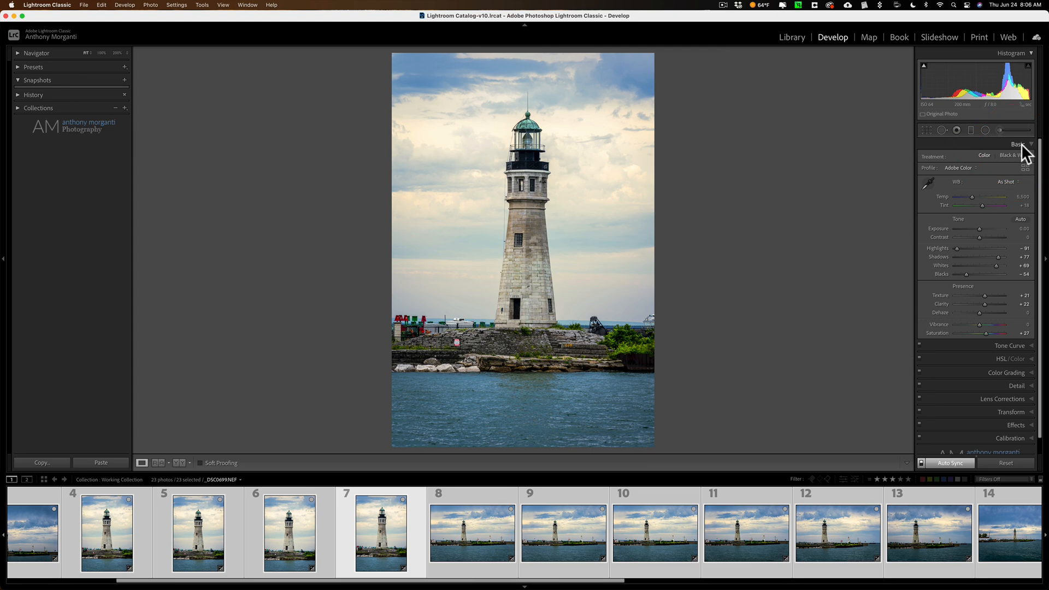
{"action": "left_click", "coordinate": [1009, 156]}
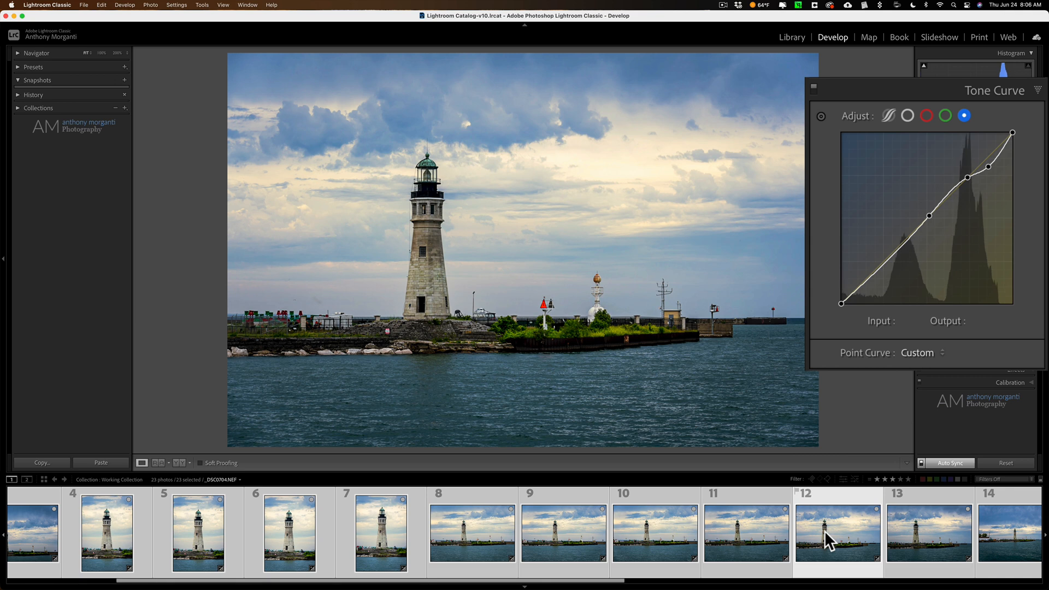
{"action": "mouse_move", "coordinate": [831, 539]}
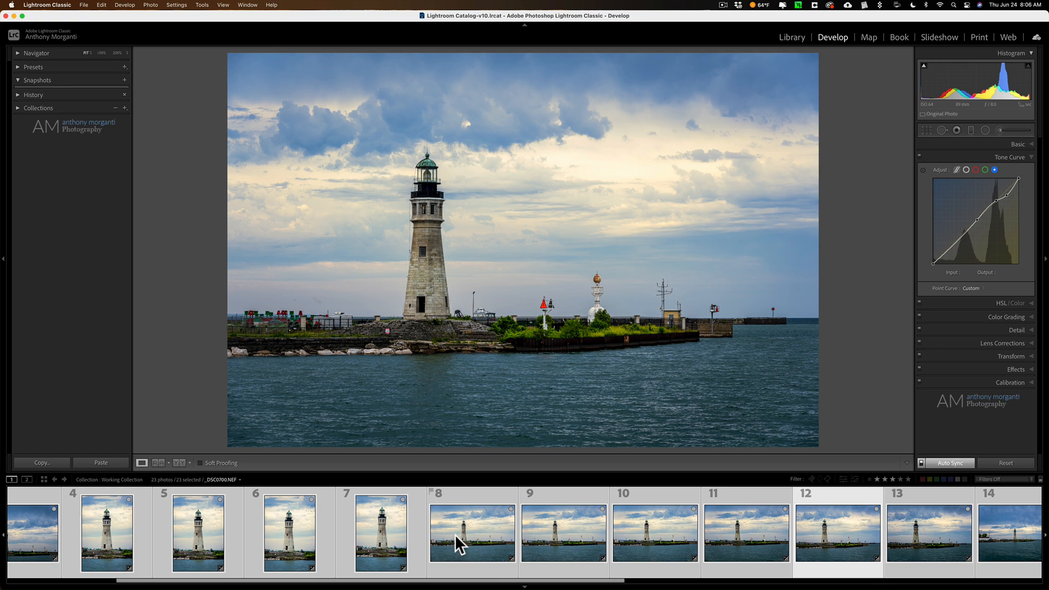
Step: Command-click to reduce the selection to one photo, then arrow right to photo 14
{"action": "key", "text": "cmd"}
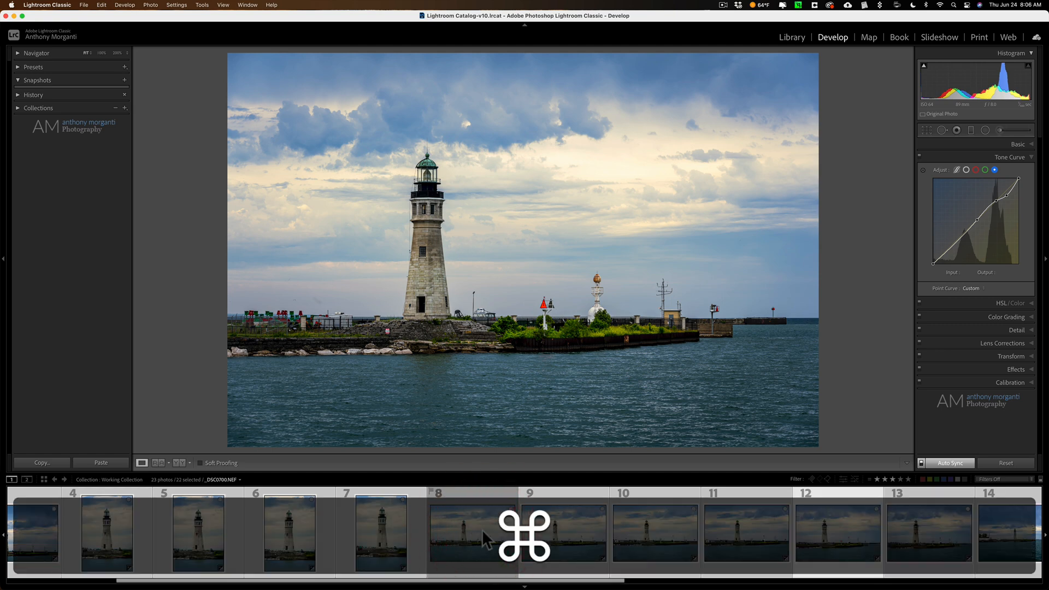
{"action": "left_click", "coordinate": [472, 533]}
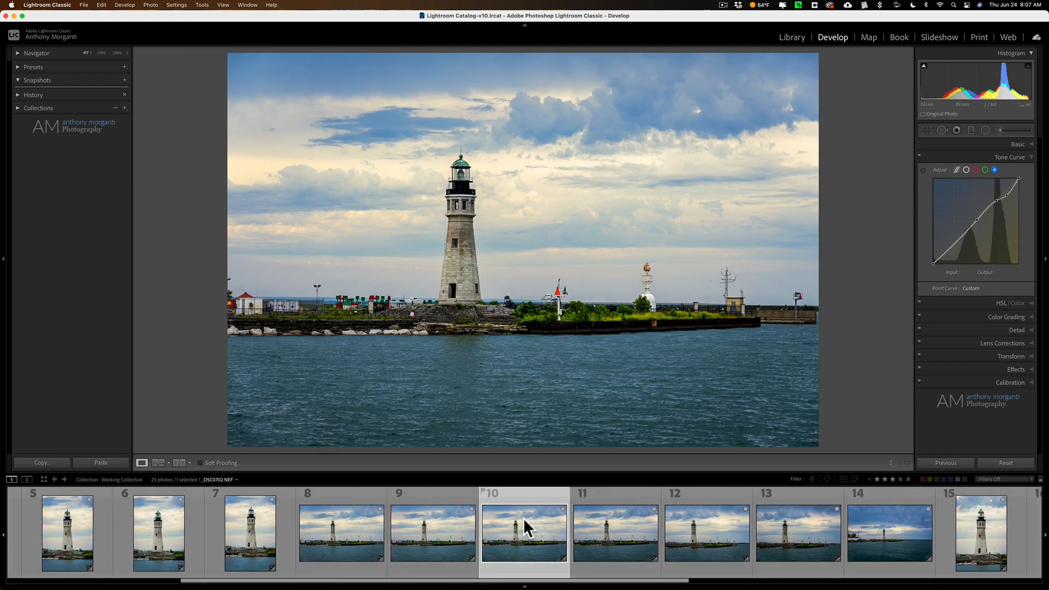
{"action": "key", "text": "right"}
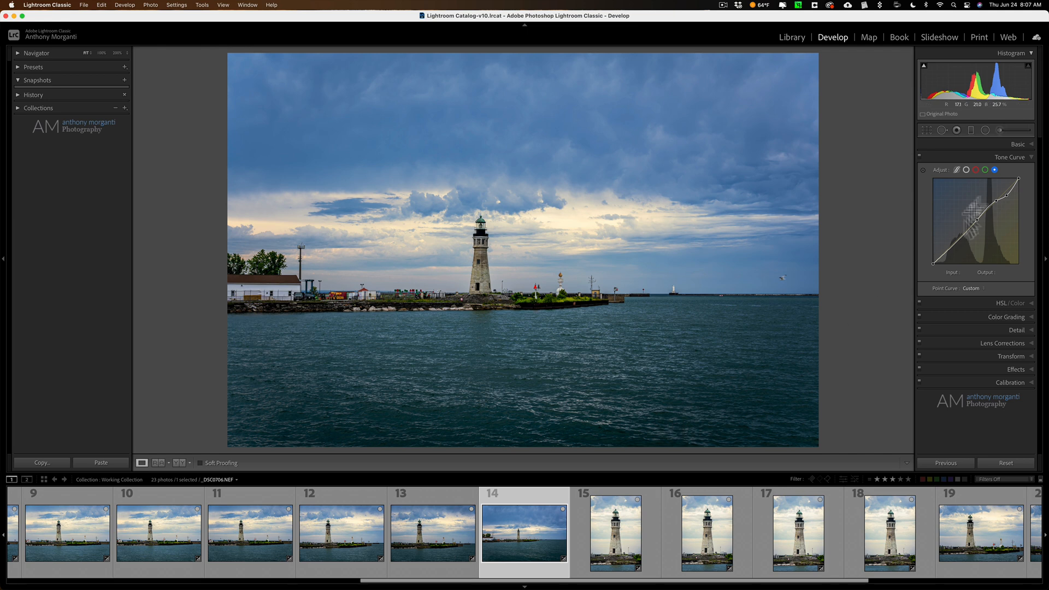
Step: Raise photo 14's exposure to +0.45 in the Basic panel, then collapse it
{"action": "left_click", "coordinate": [1018, 144]}
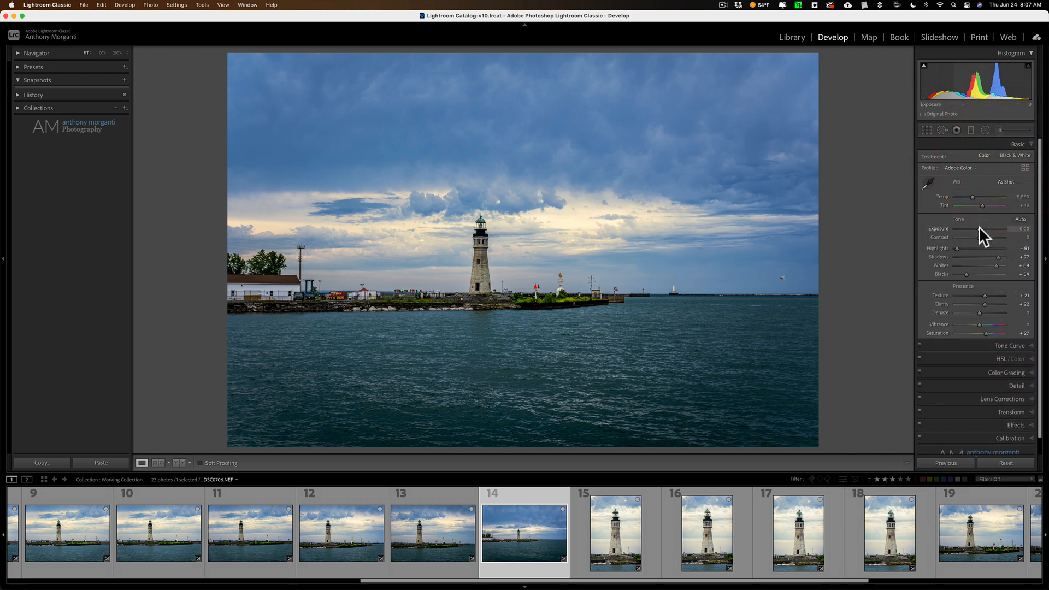
{"action": "left_click_drag", "start_coordinate": [985, 237], "coordinate": [997, 238]}
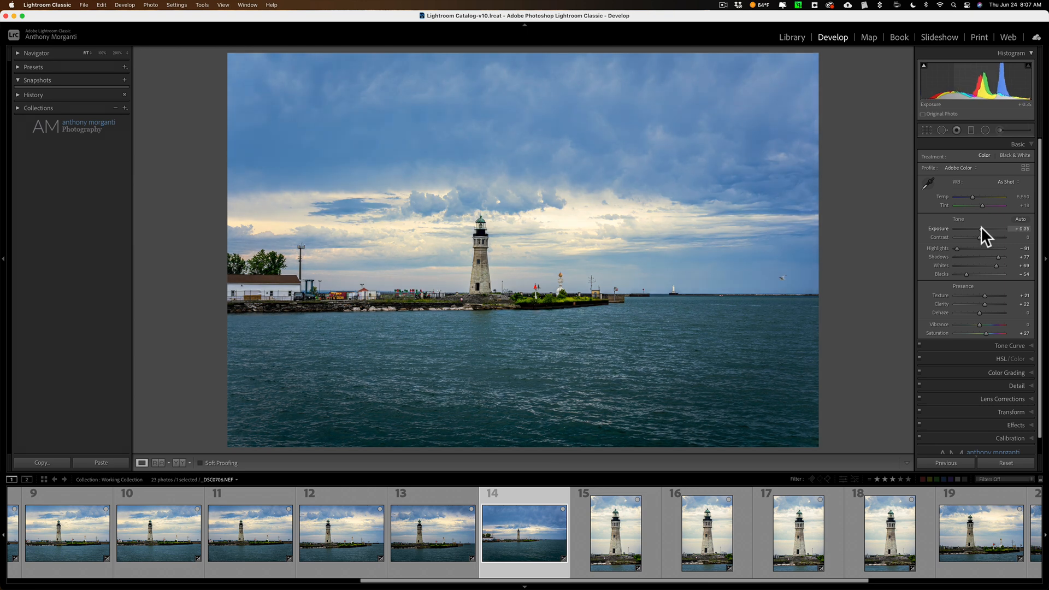
{"action": "left_click_drag", "start_coordinate": [996, 238], "coordinate": [1001, 239]}
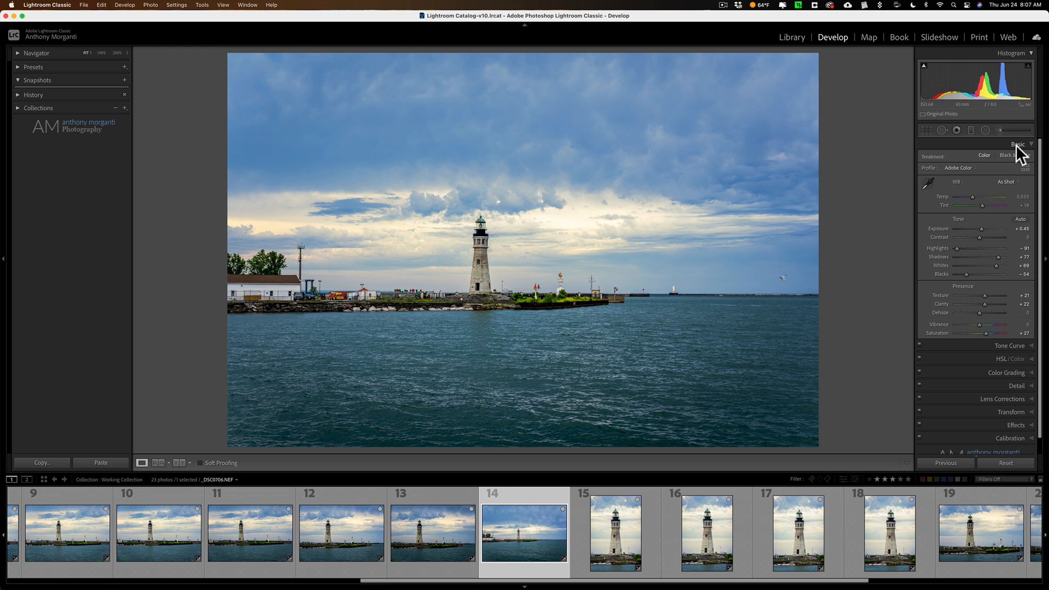
{"action": "left_click", "coordinate": [1020, 144]}
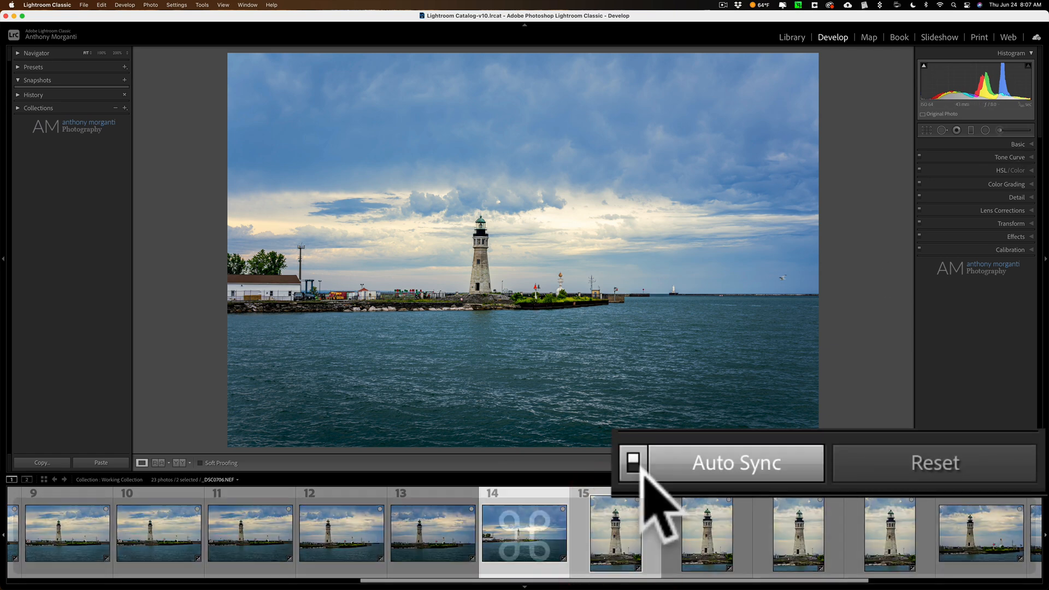
Step: Switch Auto Sync to Sync… and view photo 16 on its own
{"action": "left_click", "coordinate": [633, 463]}
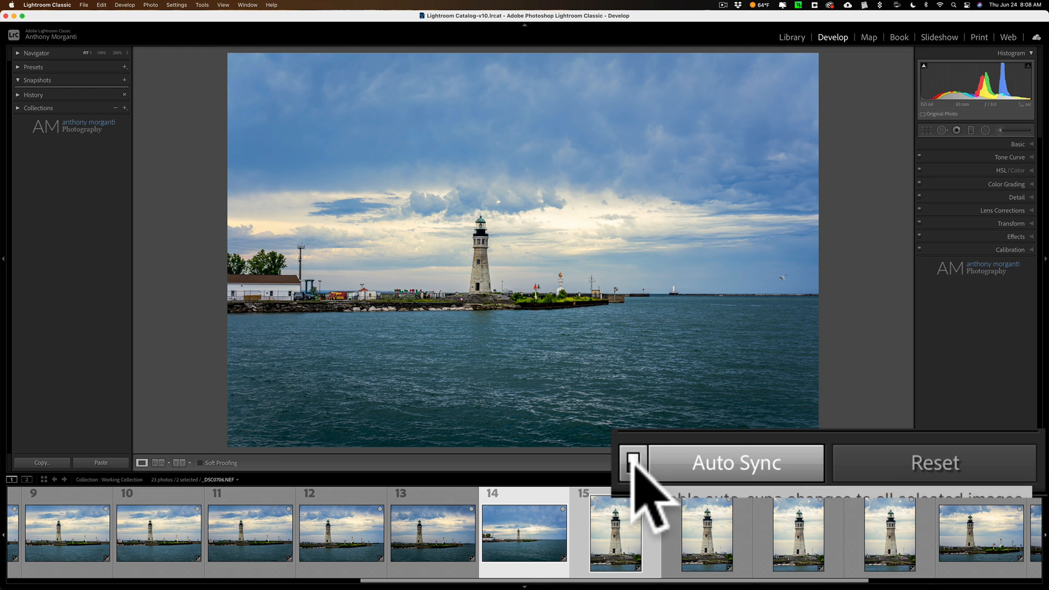
{"action": "mouse_move", "coordinate": [646, 502]}
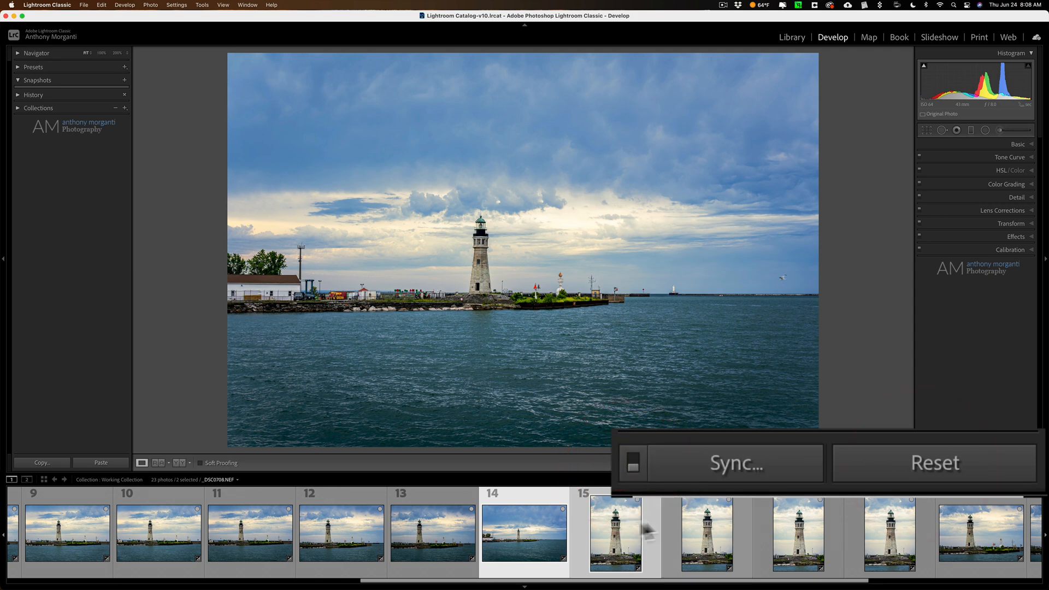
{"action": "left_click", "coordinate": [706, 533]}
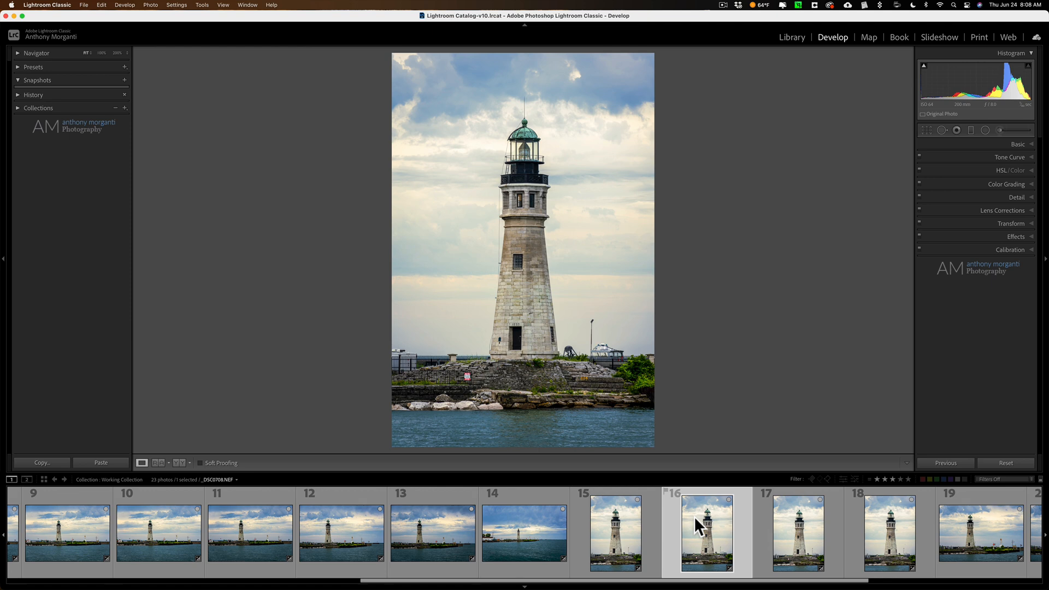
{"action": "mouse_move", "coordinate": [706, 528]}
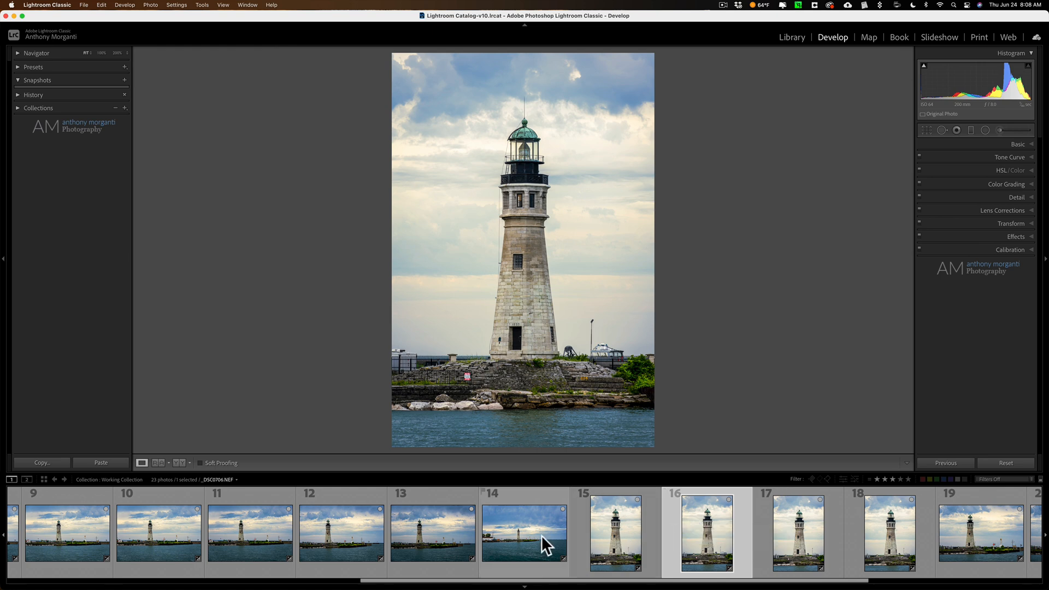
Step: Select thumbnail 13, the horizontal stormy-sky seascape, in the filmstrip
{"action": "left_click", "coordinate": [434, 532]}
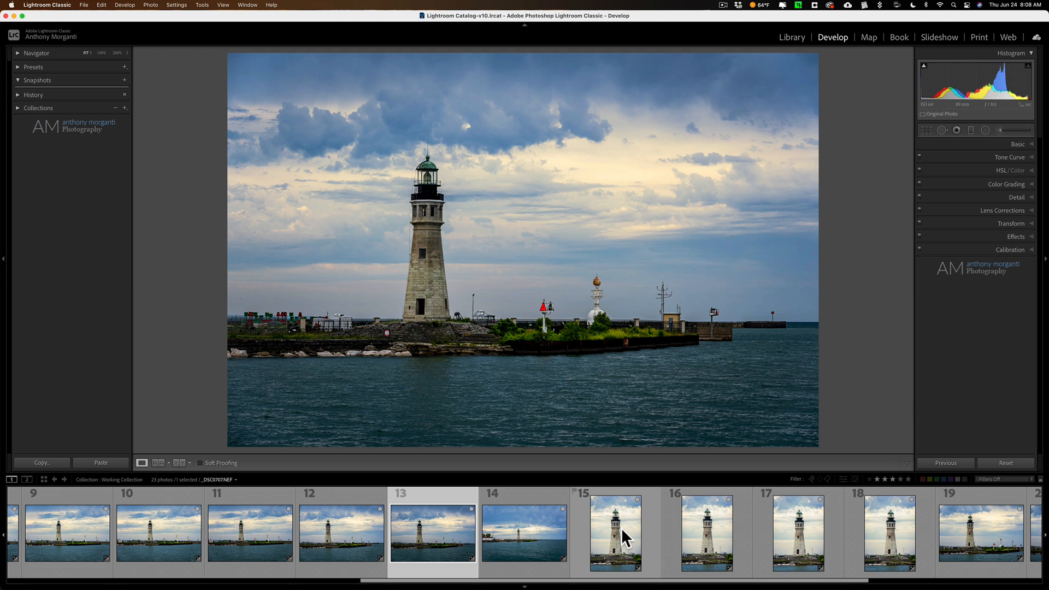
{"action": "mouse_move", "coordinate": [616, 532]}
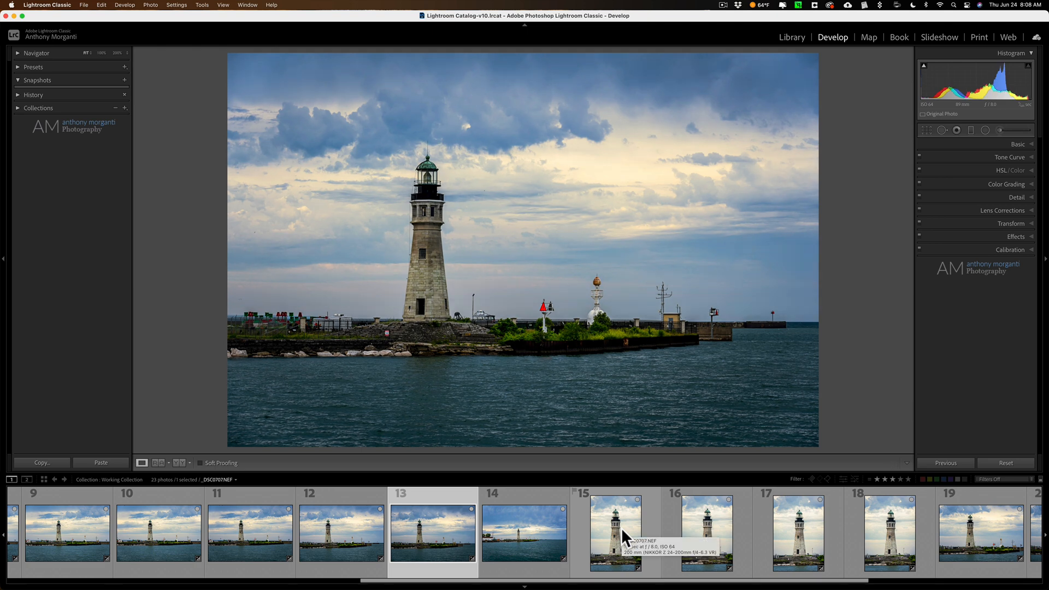